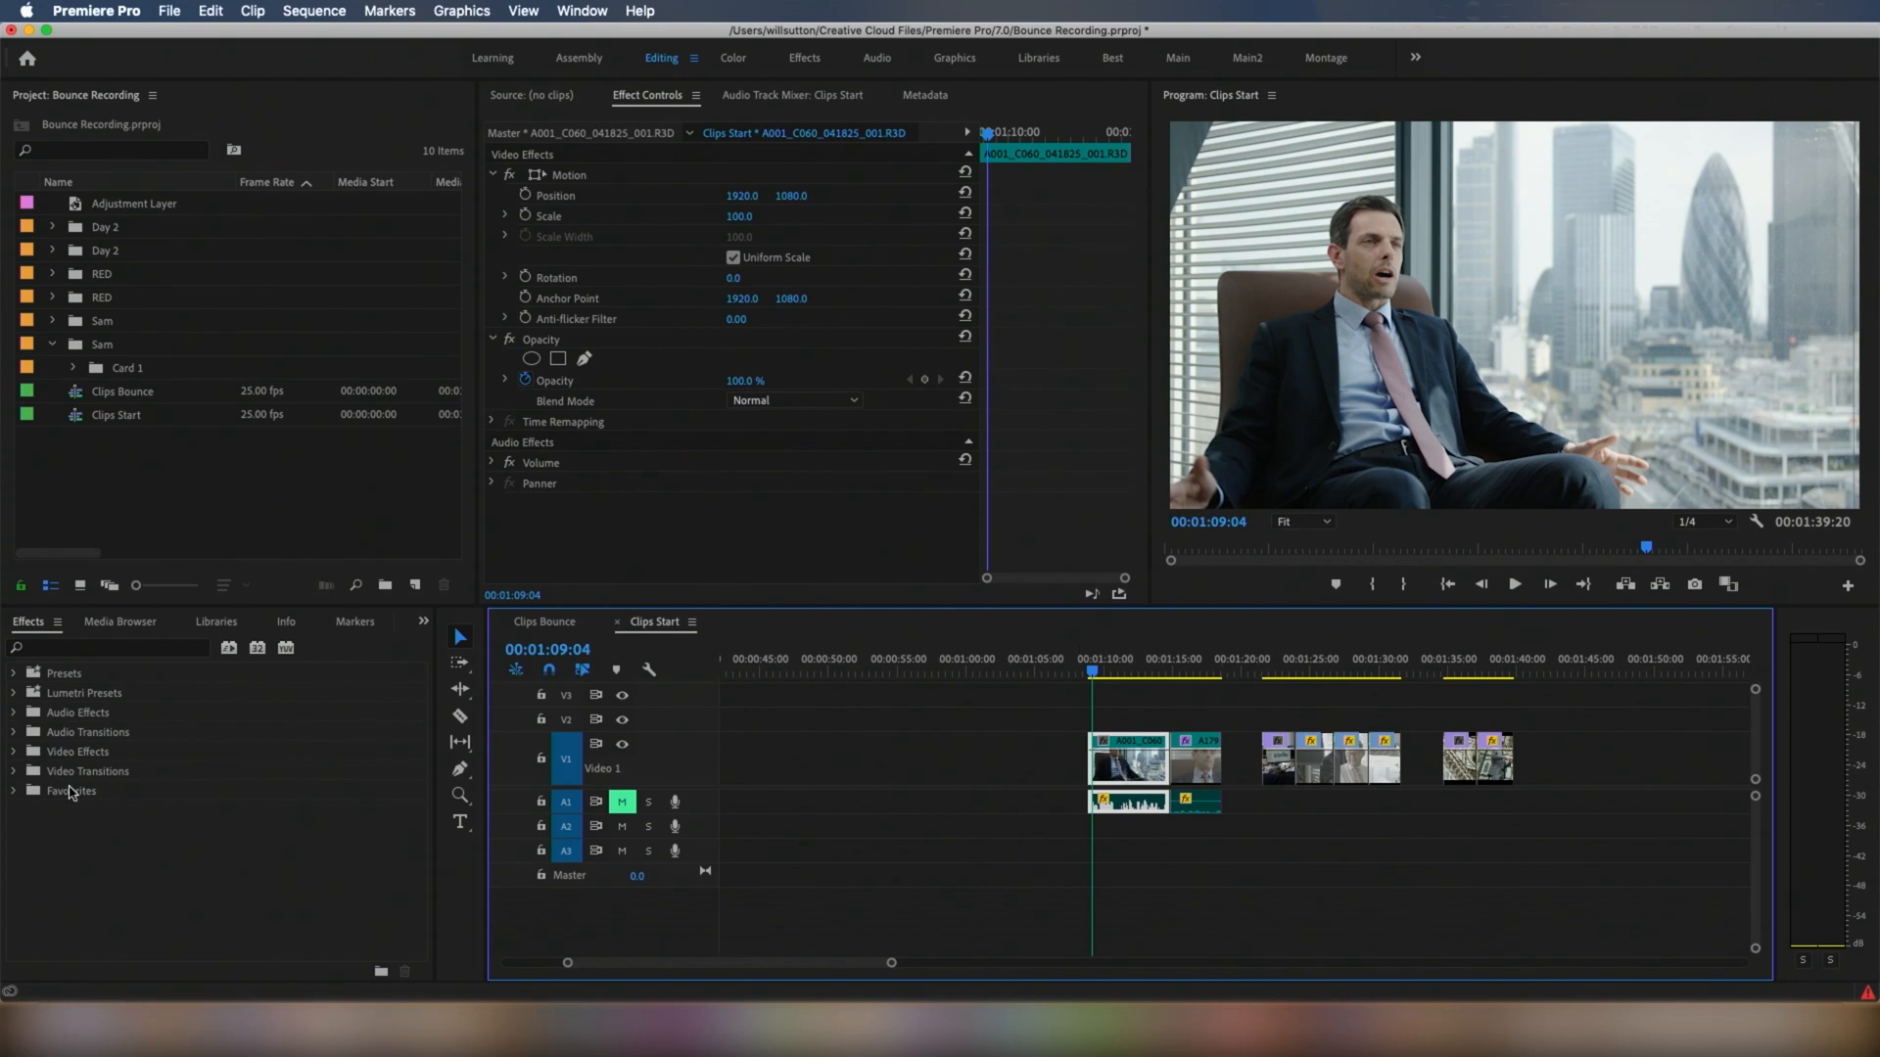
Find the Lumetri Color effect in the Effects panel by searching 'lum'.
type("lumetri color")
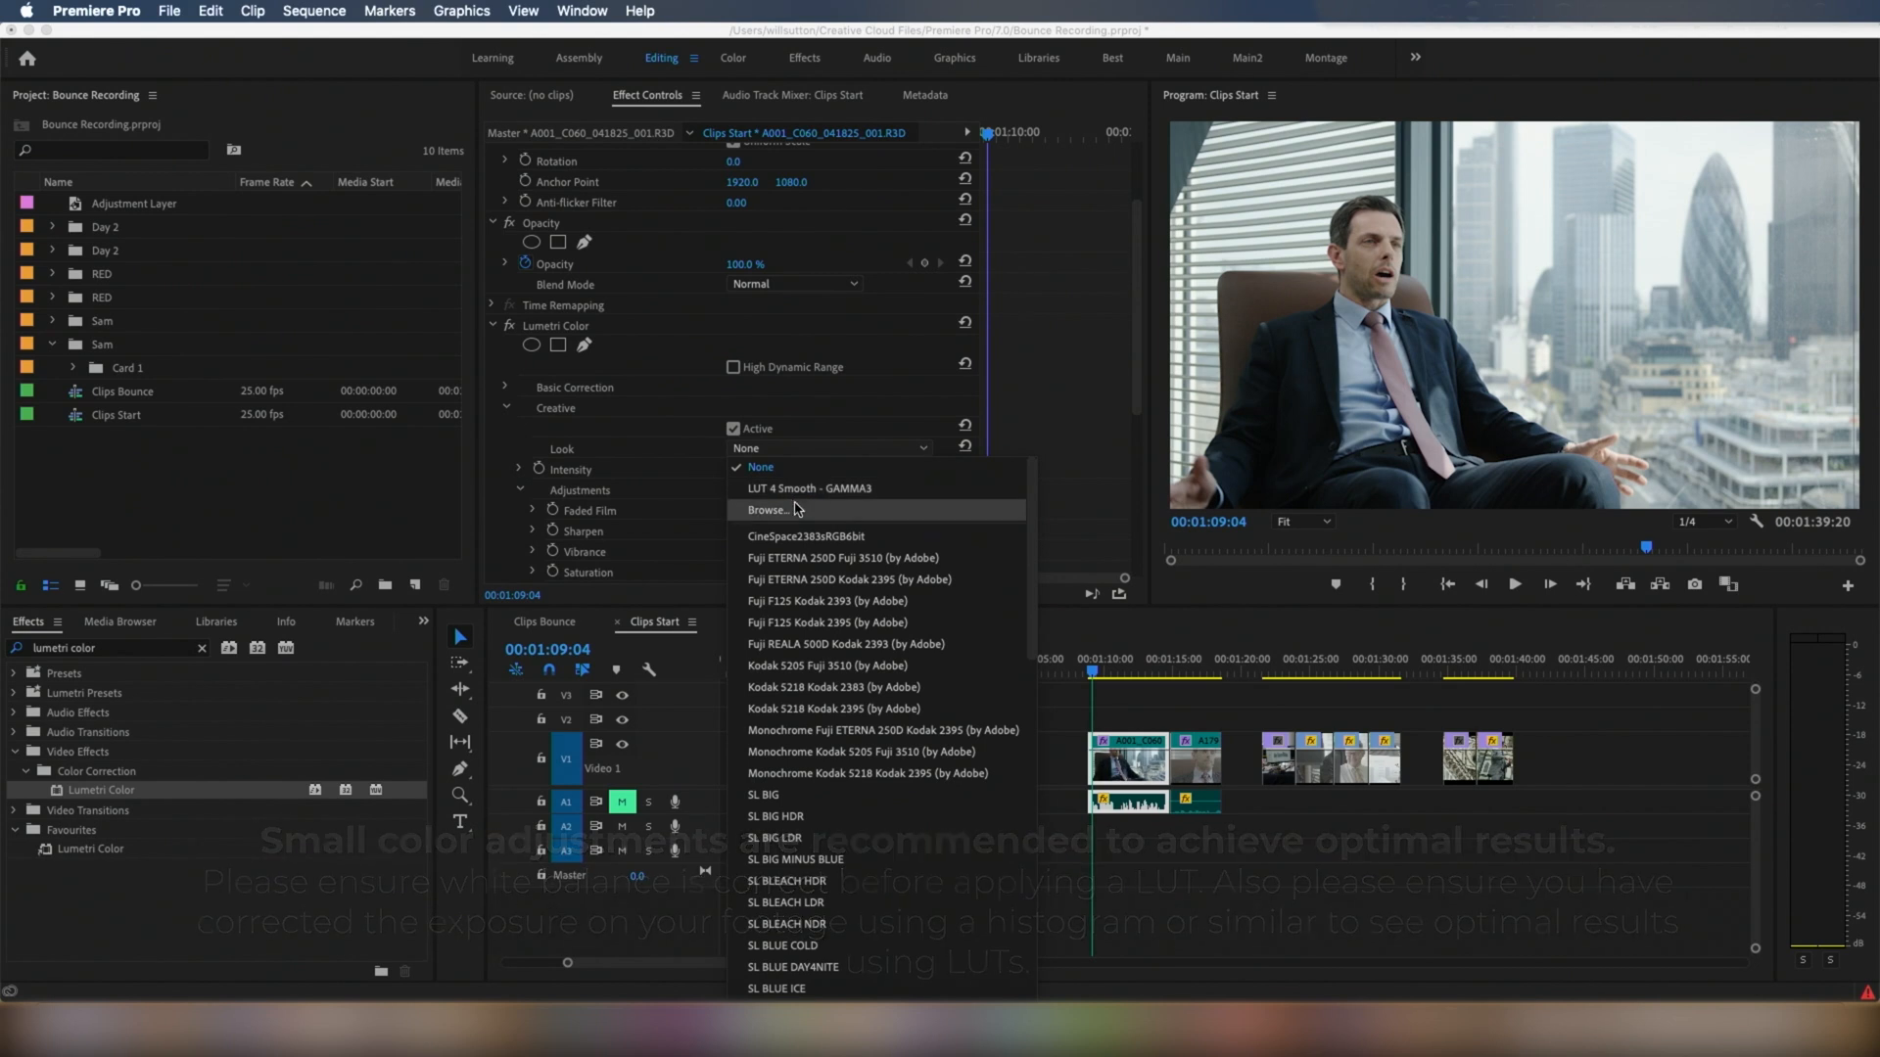
Browse to the RED folder and load LUT 4 Smooth - GAMMA3.cube as the creative look.
left_click(768, 510)
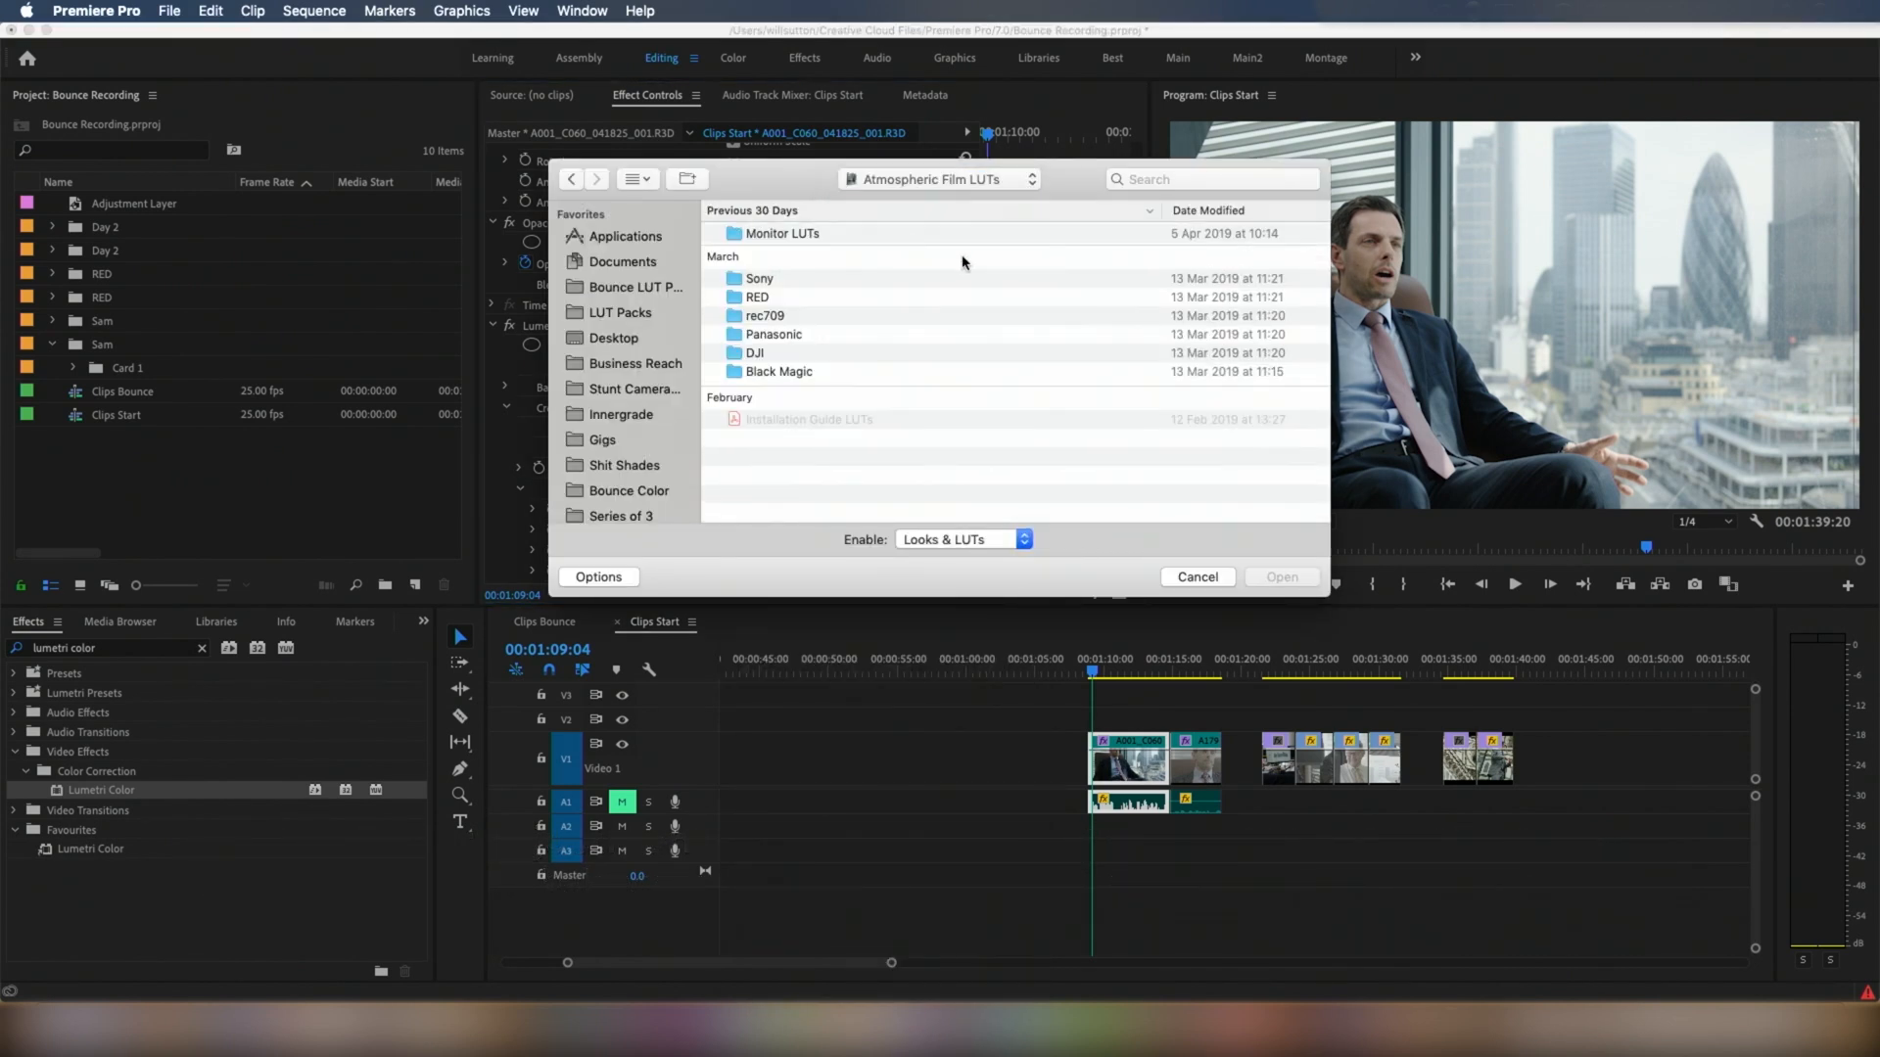
double_click(758, 298)
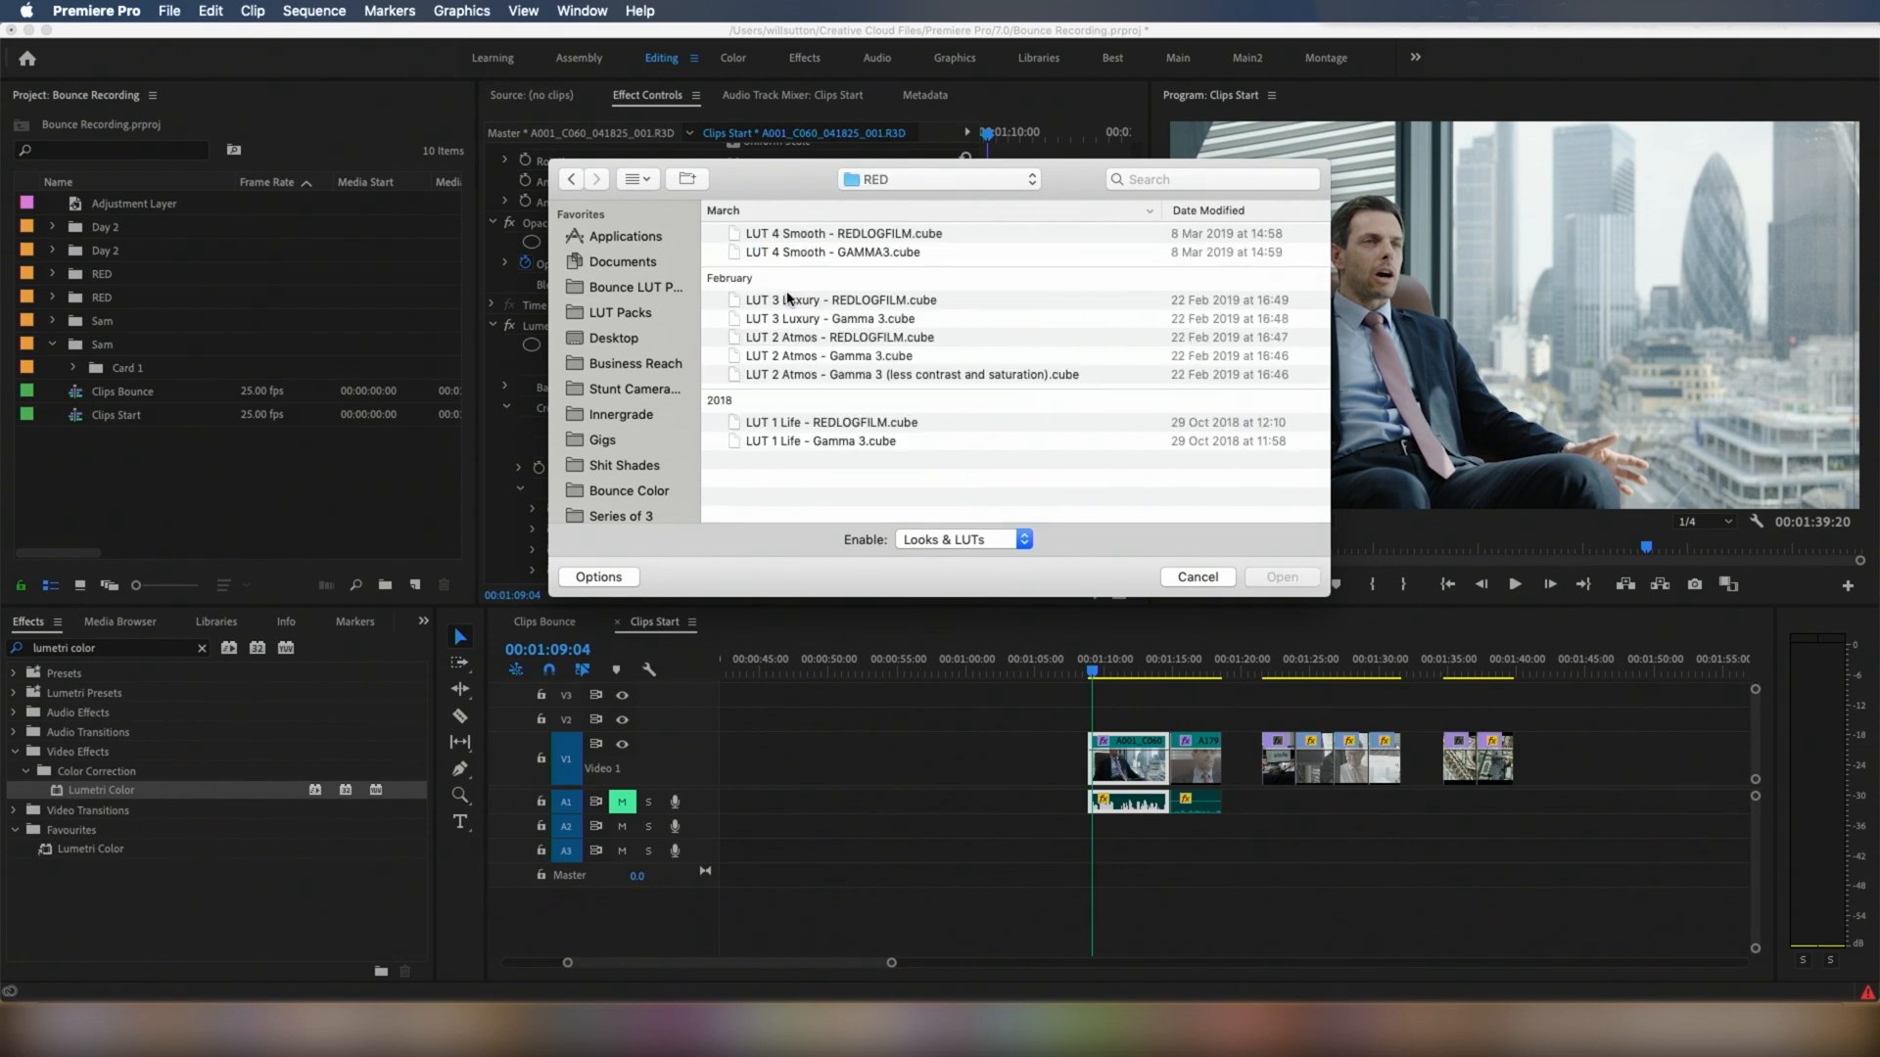
mouse_move(832, 258)
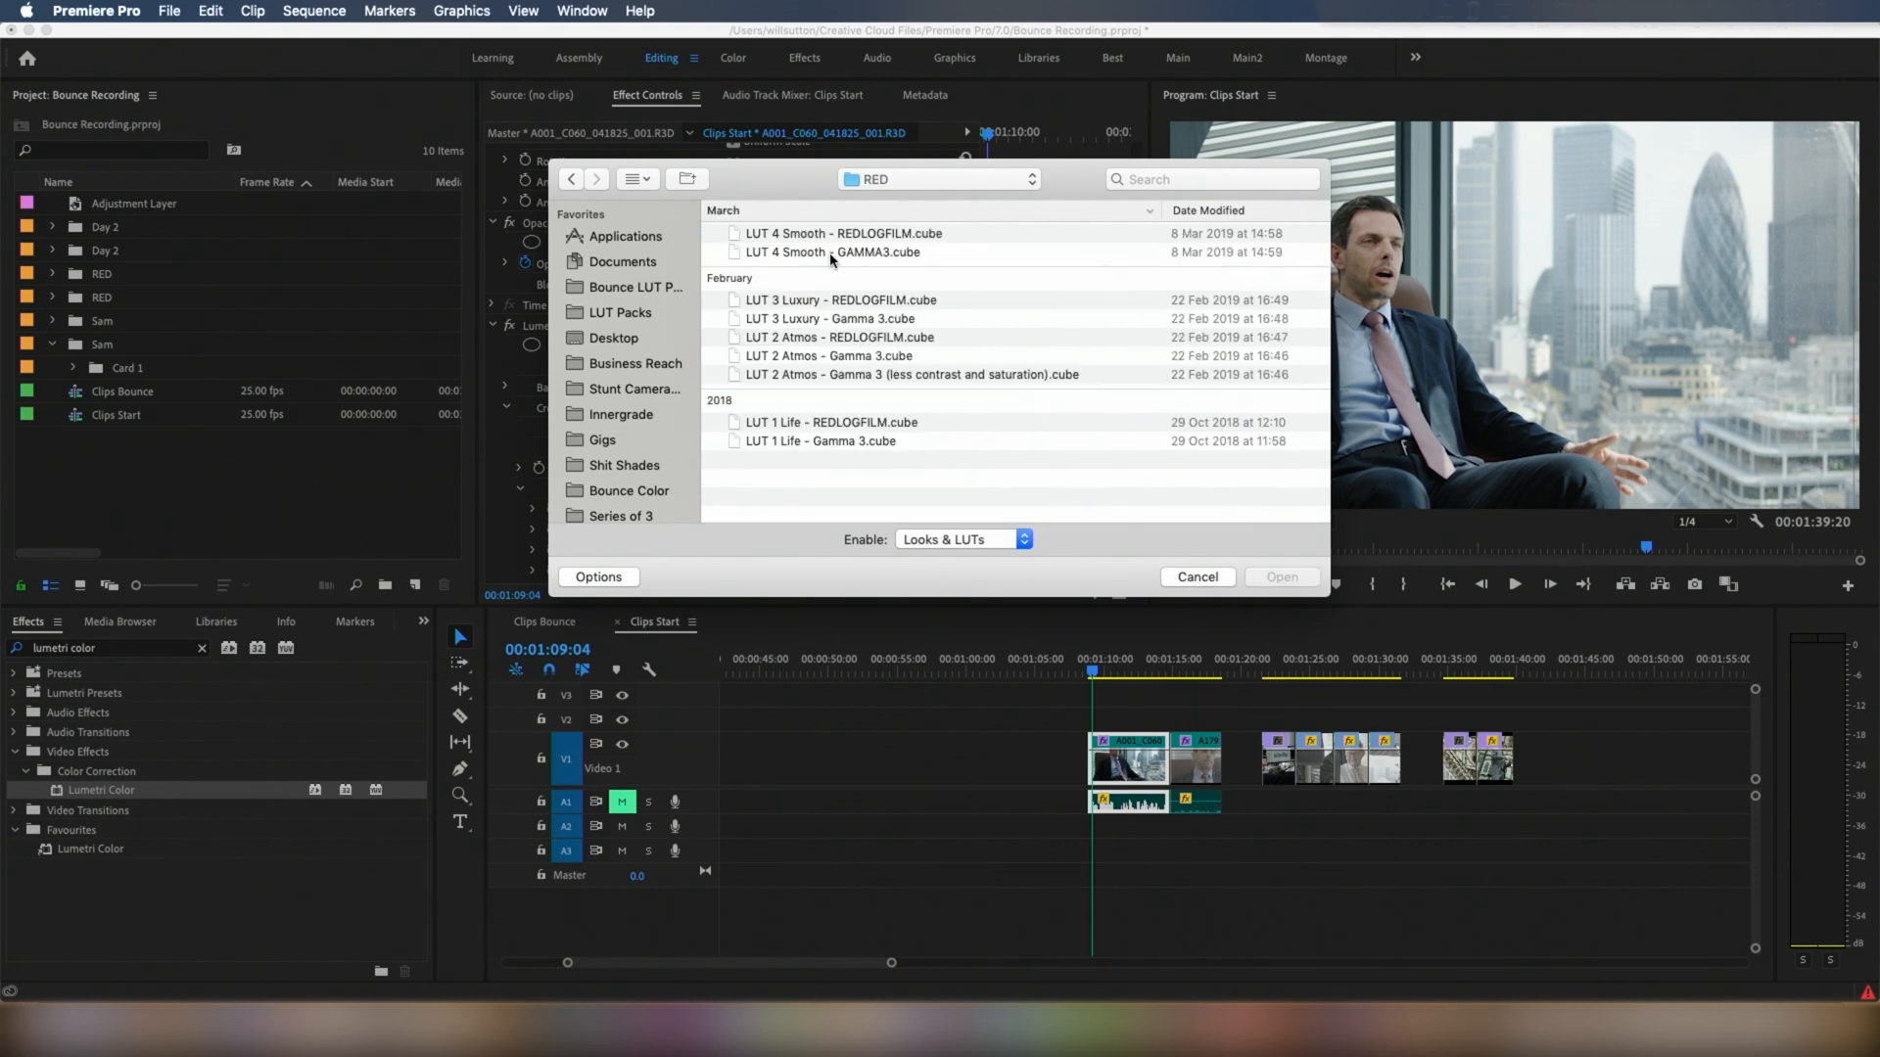
left_click(832, 253)
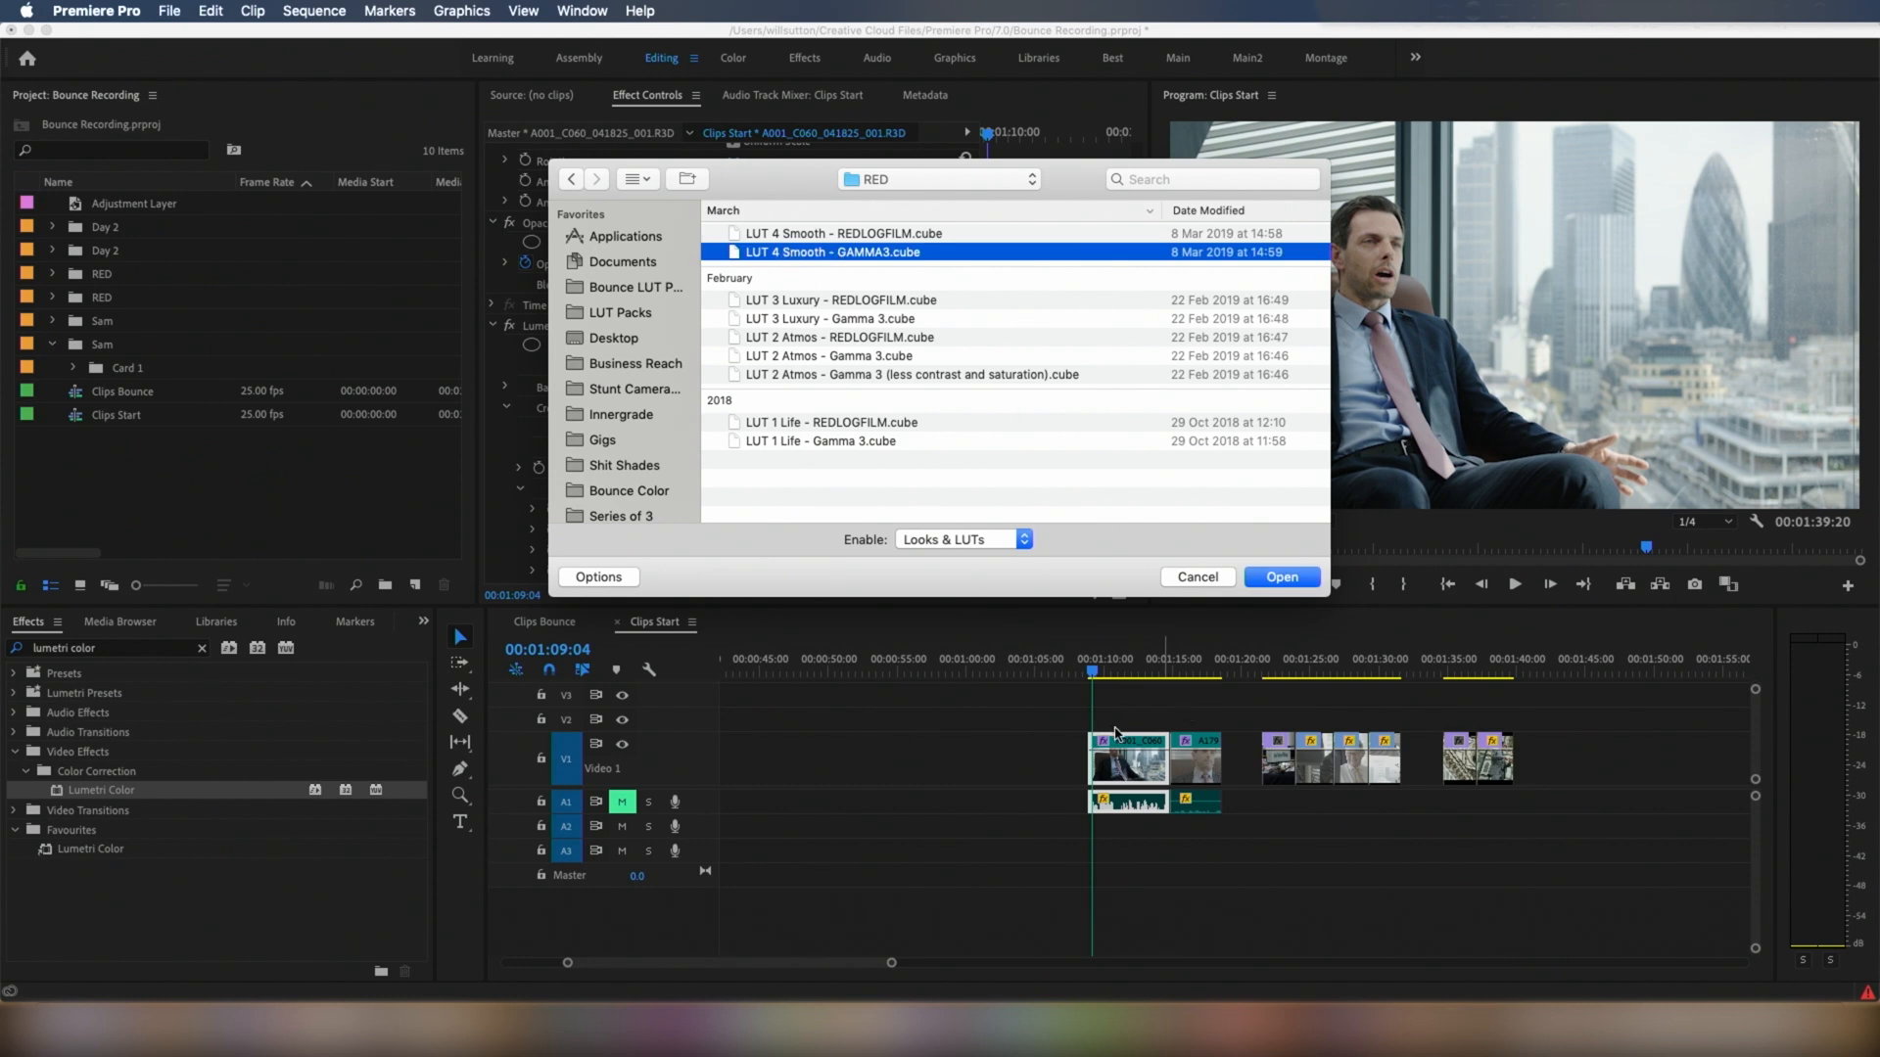
mouse_move(1128, 223)
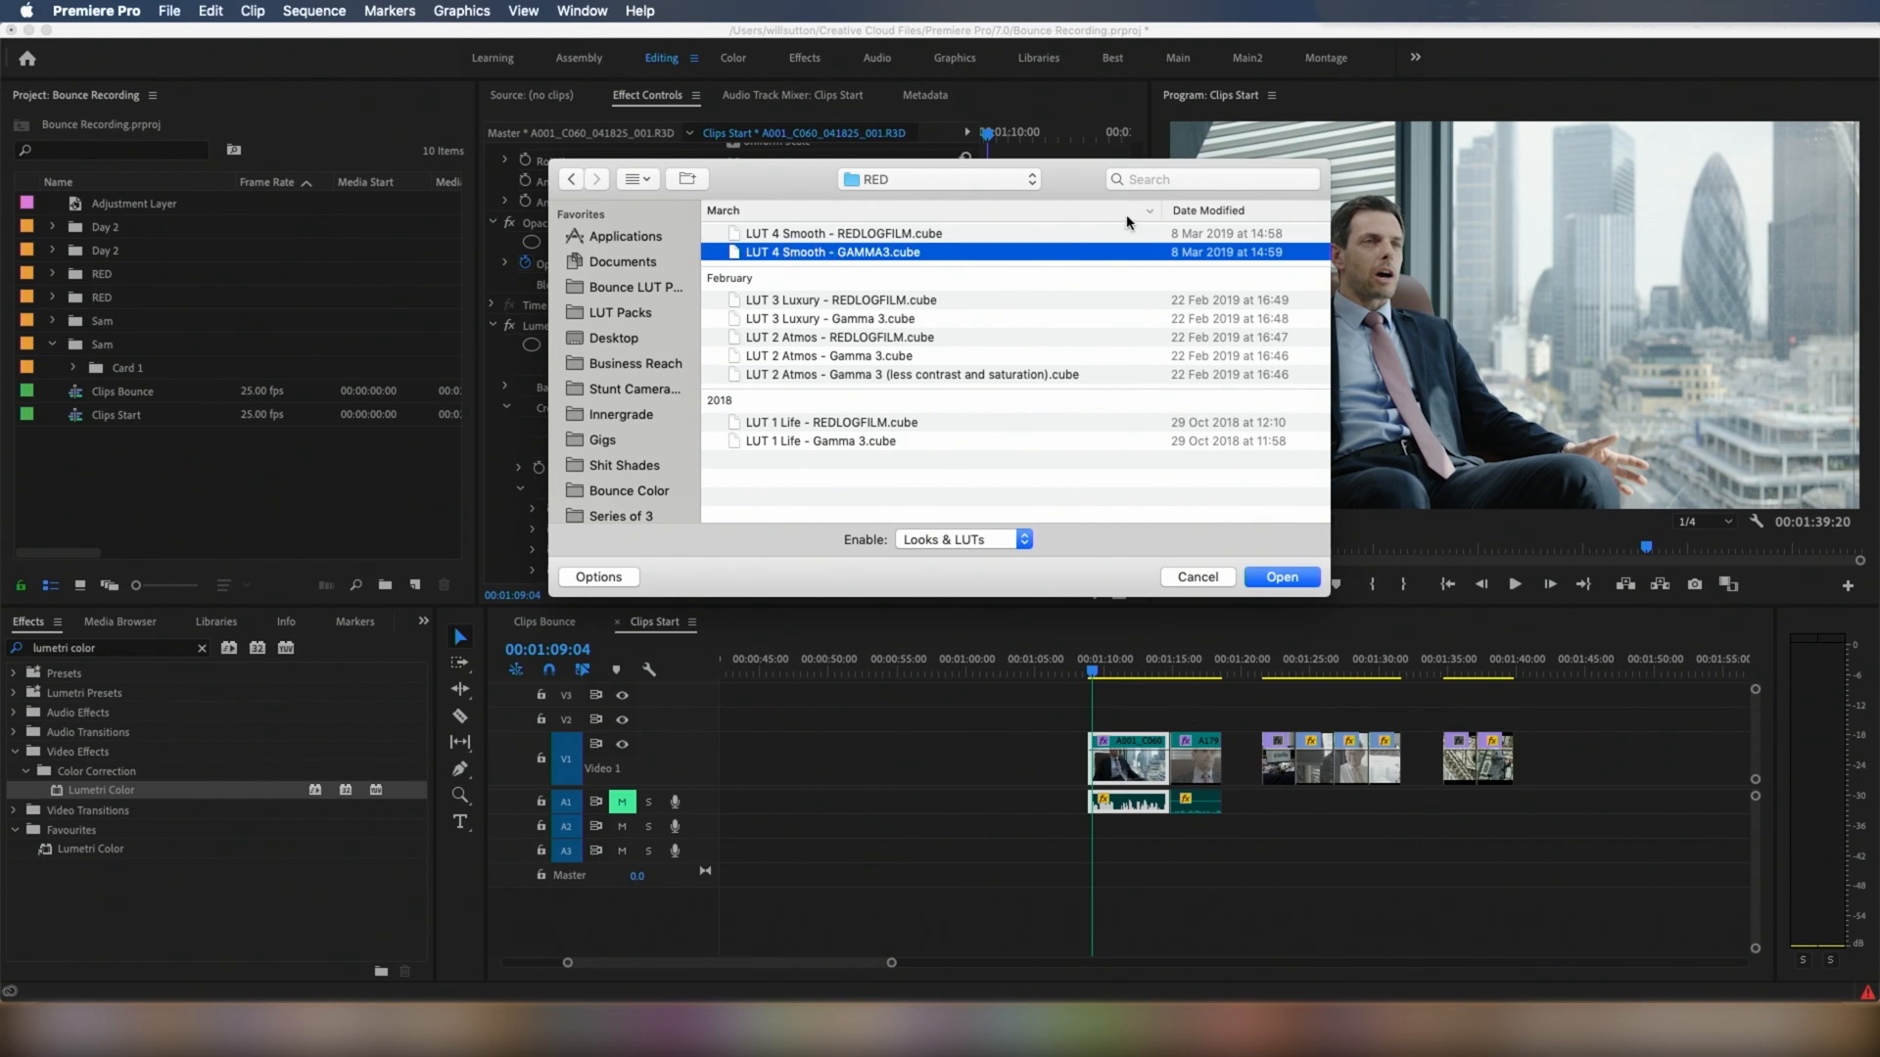
mouse_move(808, 260)
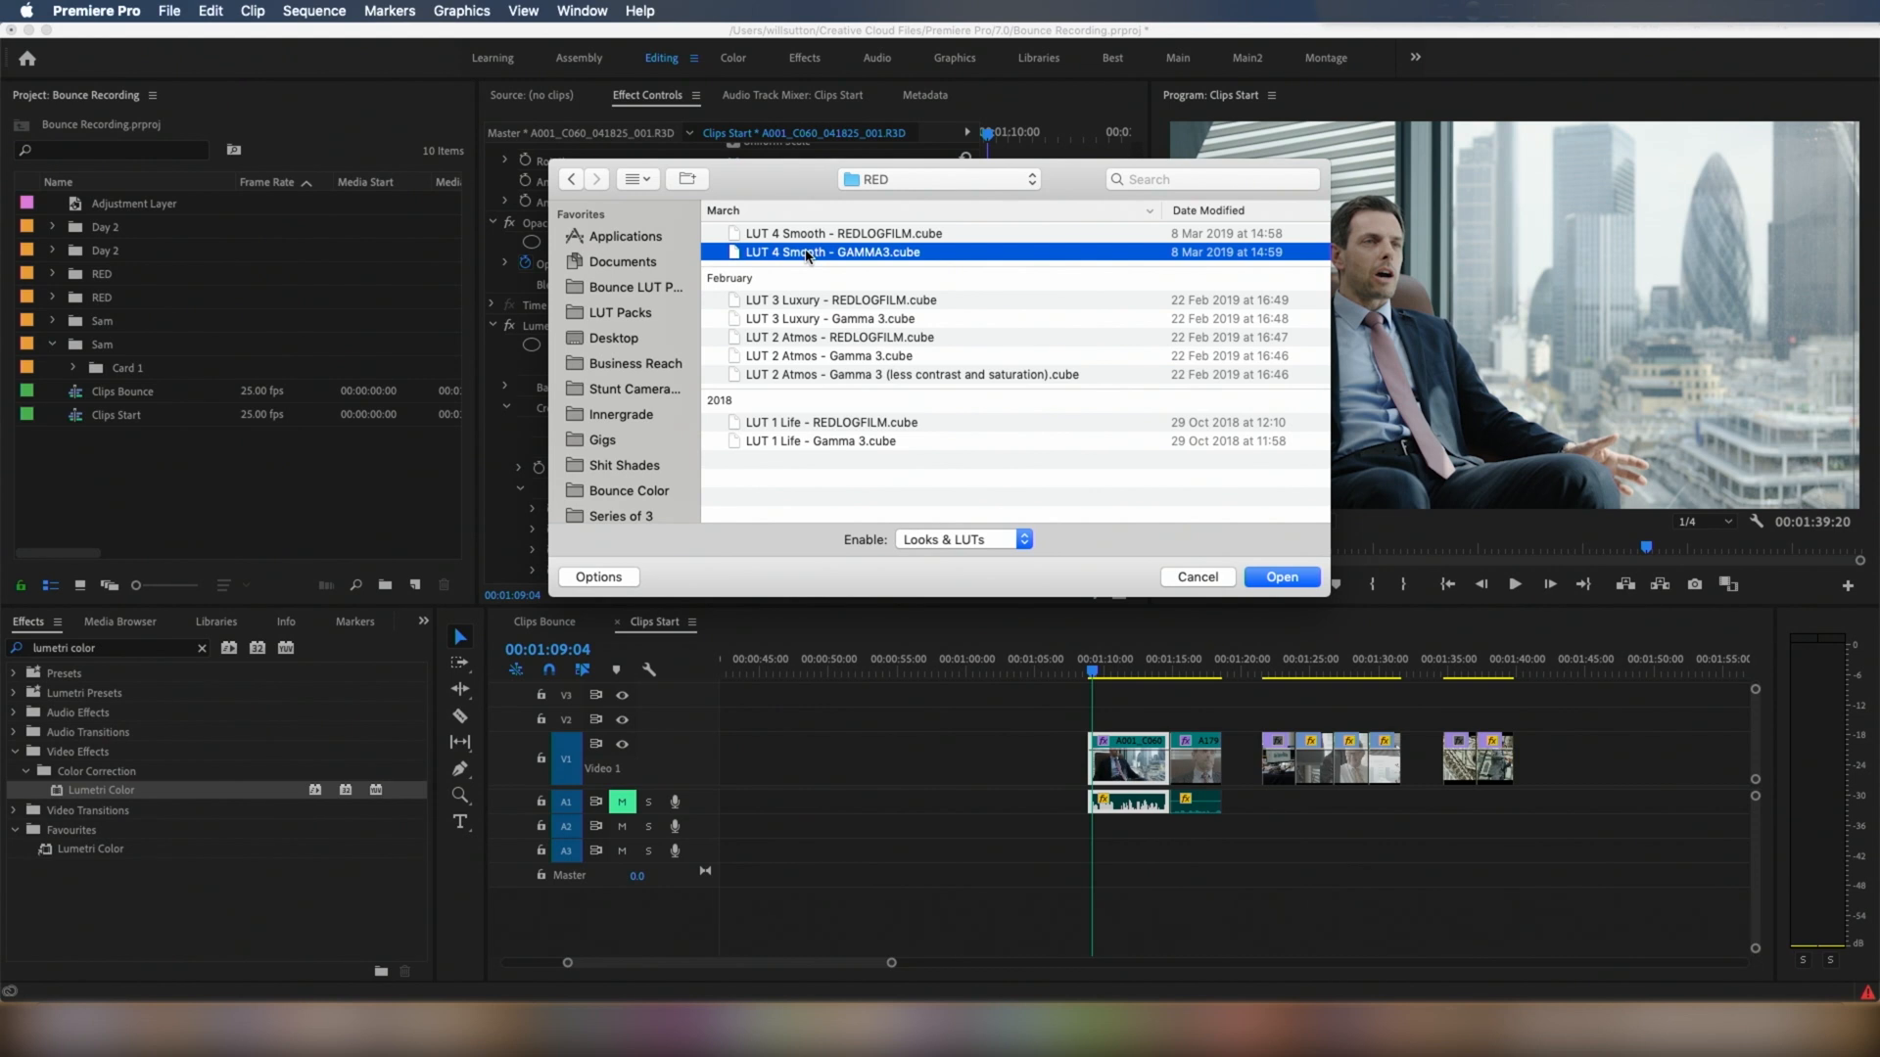
left_click(1280, 576)
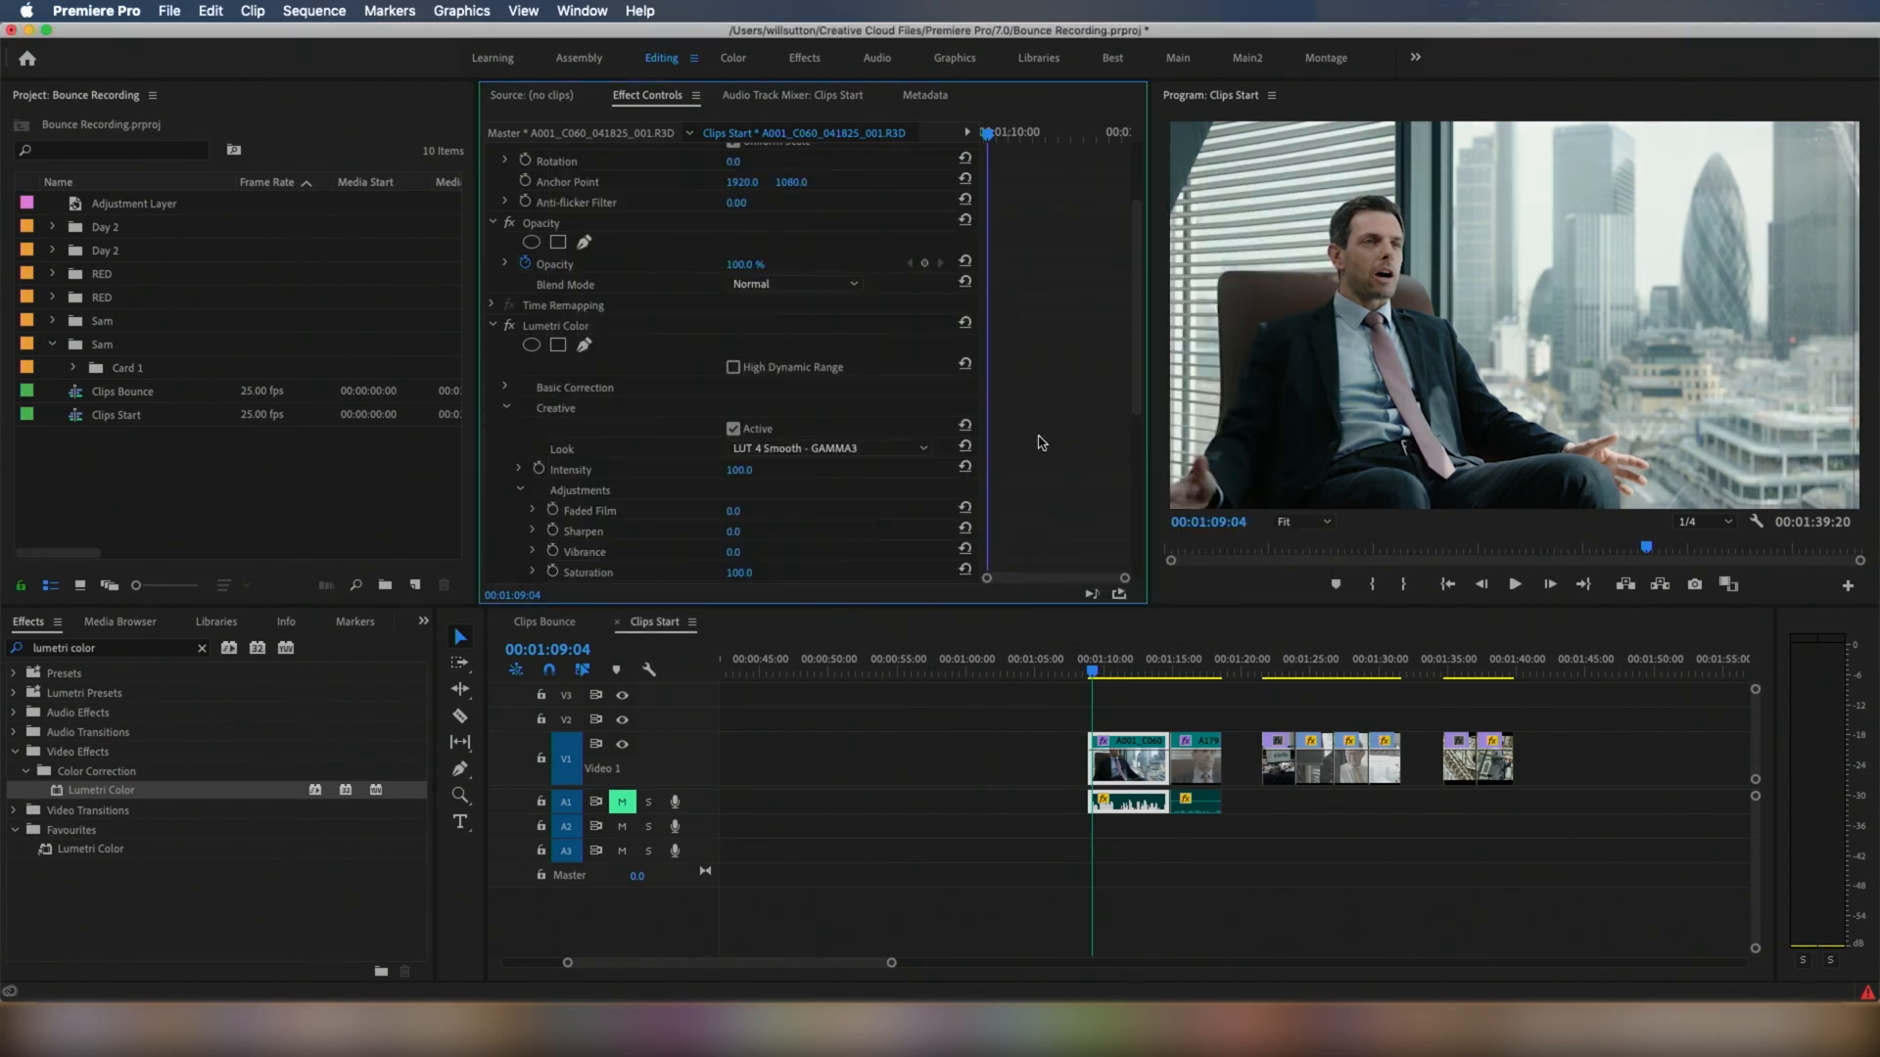
Select the A179C086 close-up clip and open its Lumetri Color Look dropdown.
left_click(1181, 668)
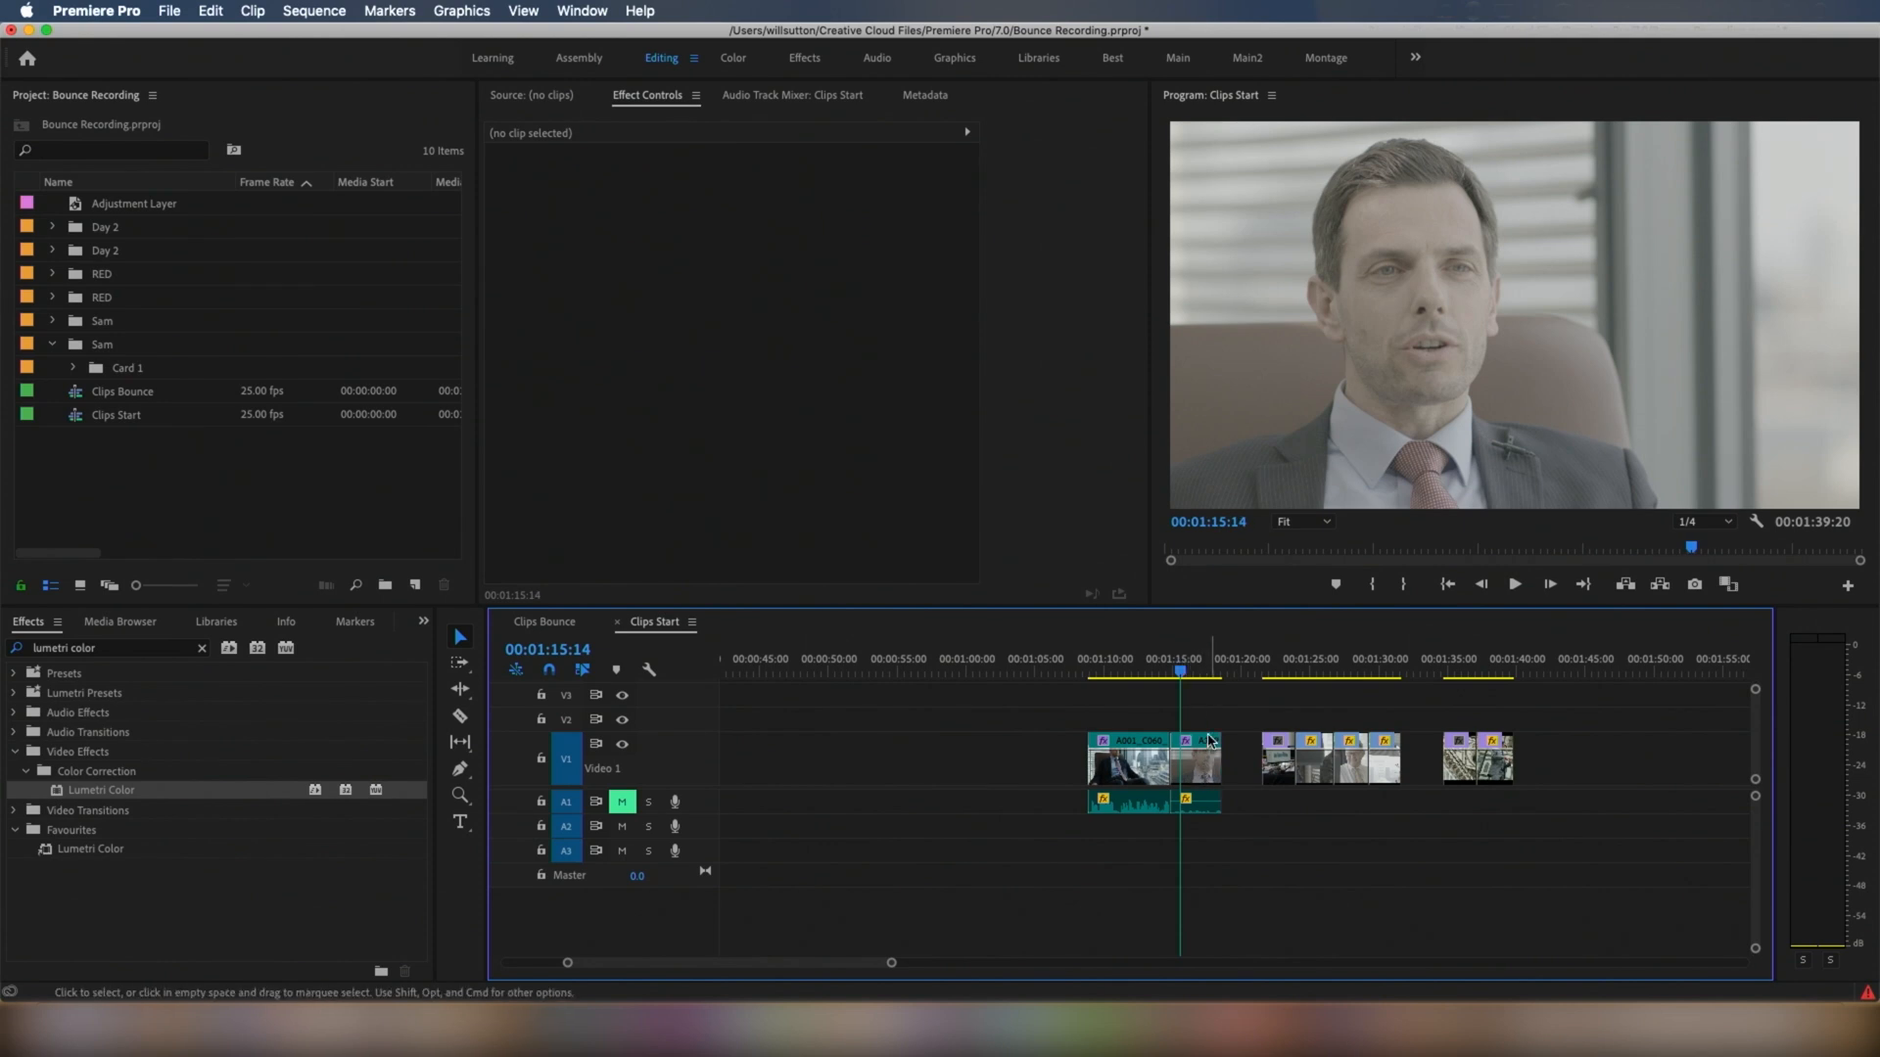
left_click(1193, 760)
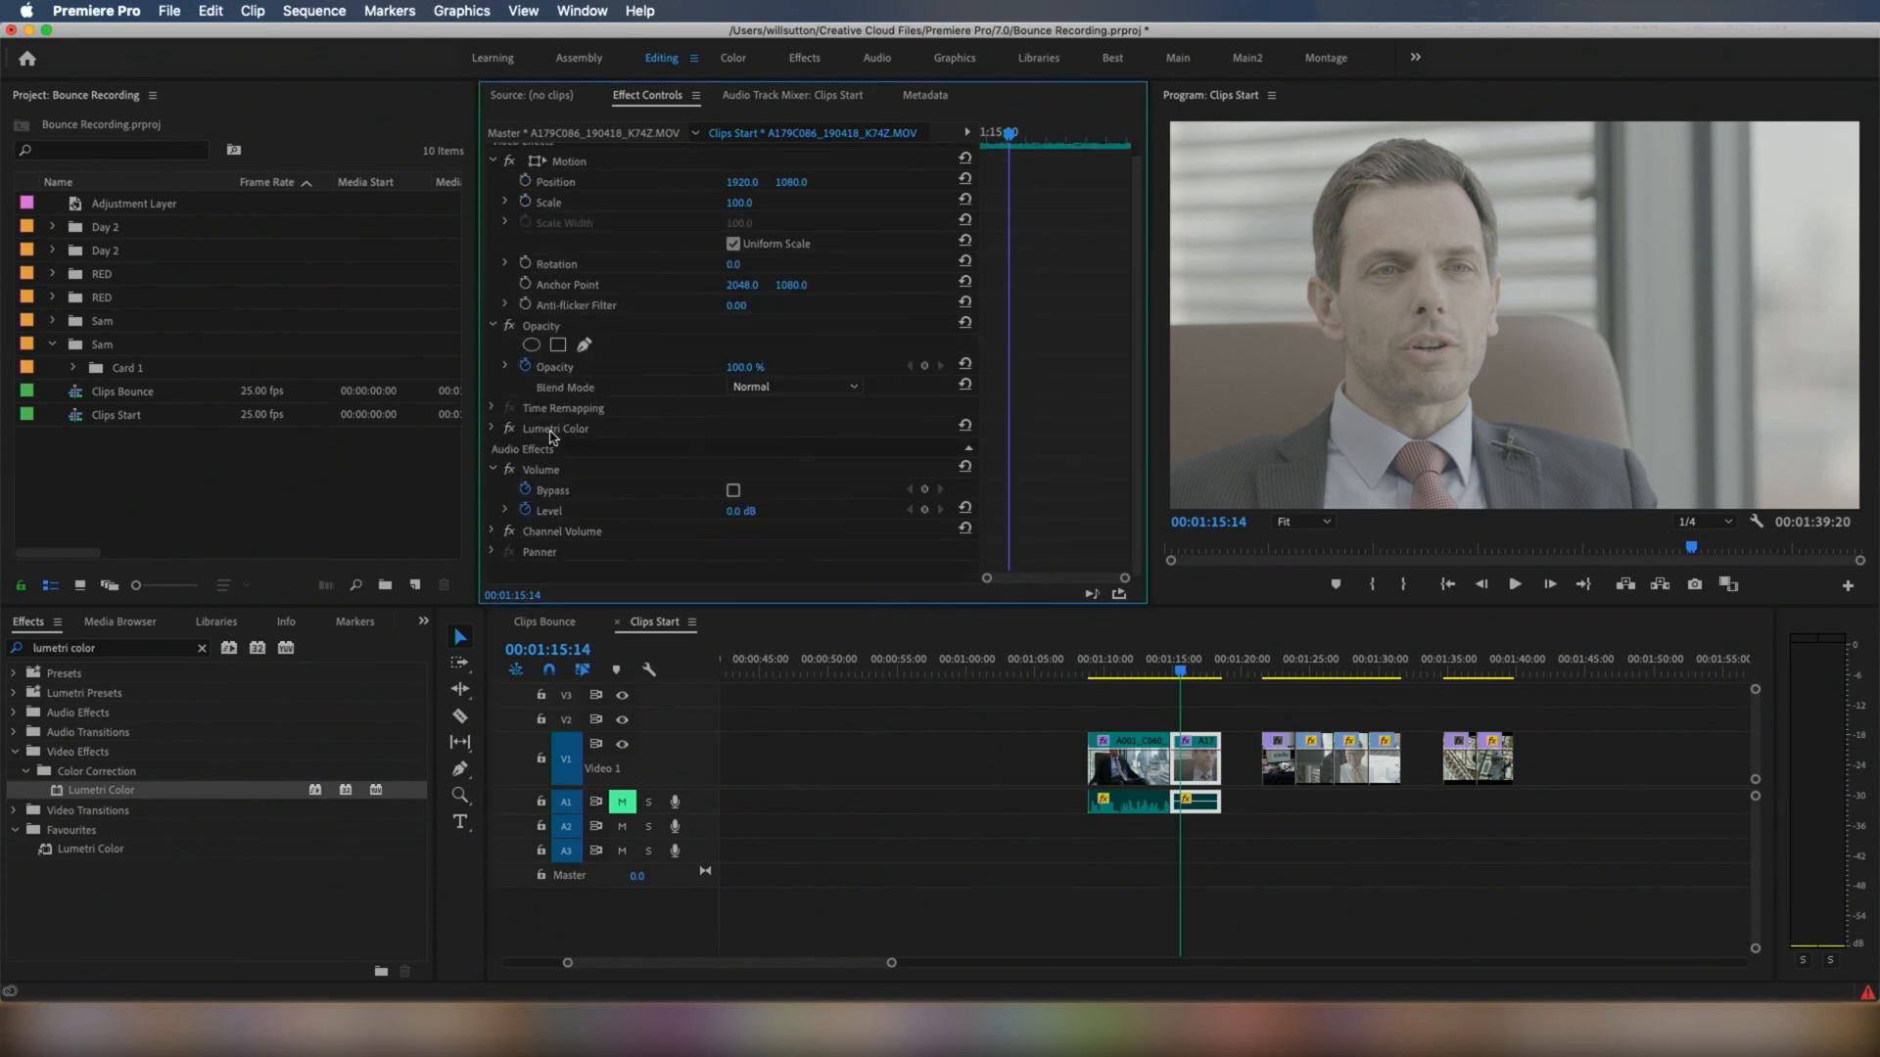
mouse_move(570, 435)
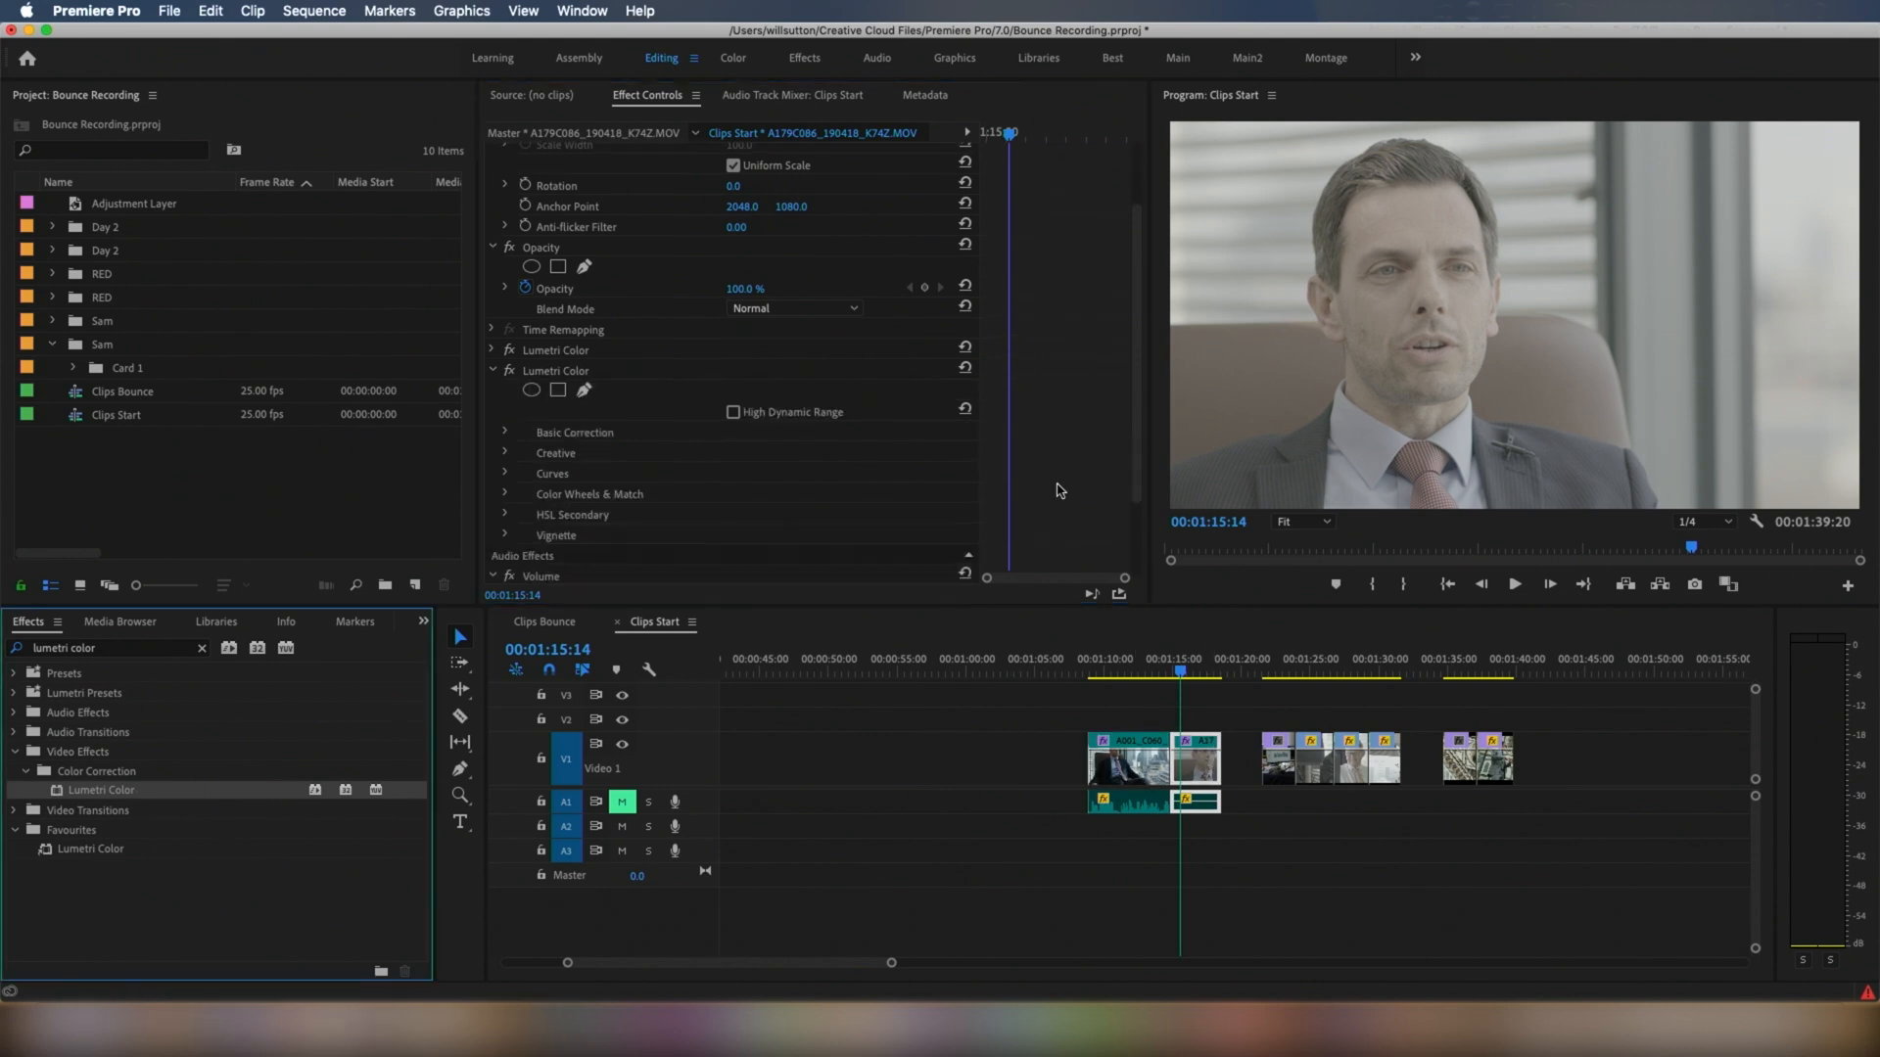
left_click(826, 472)
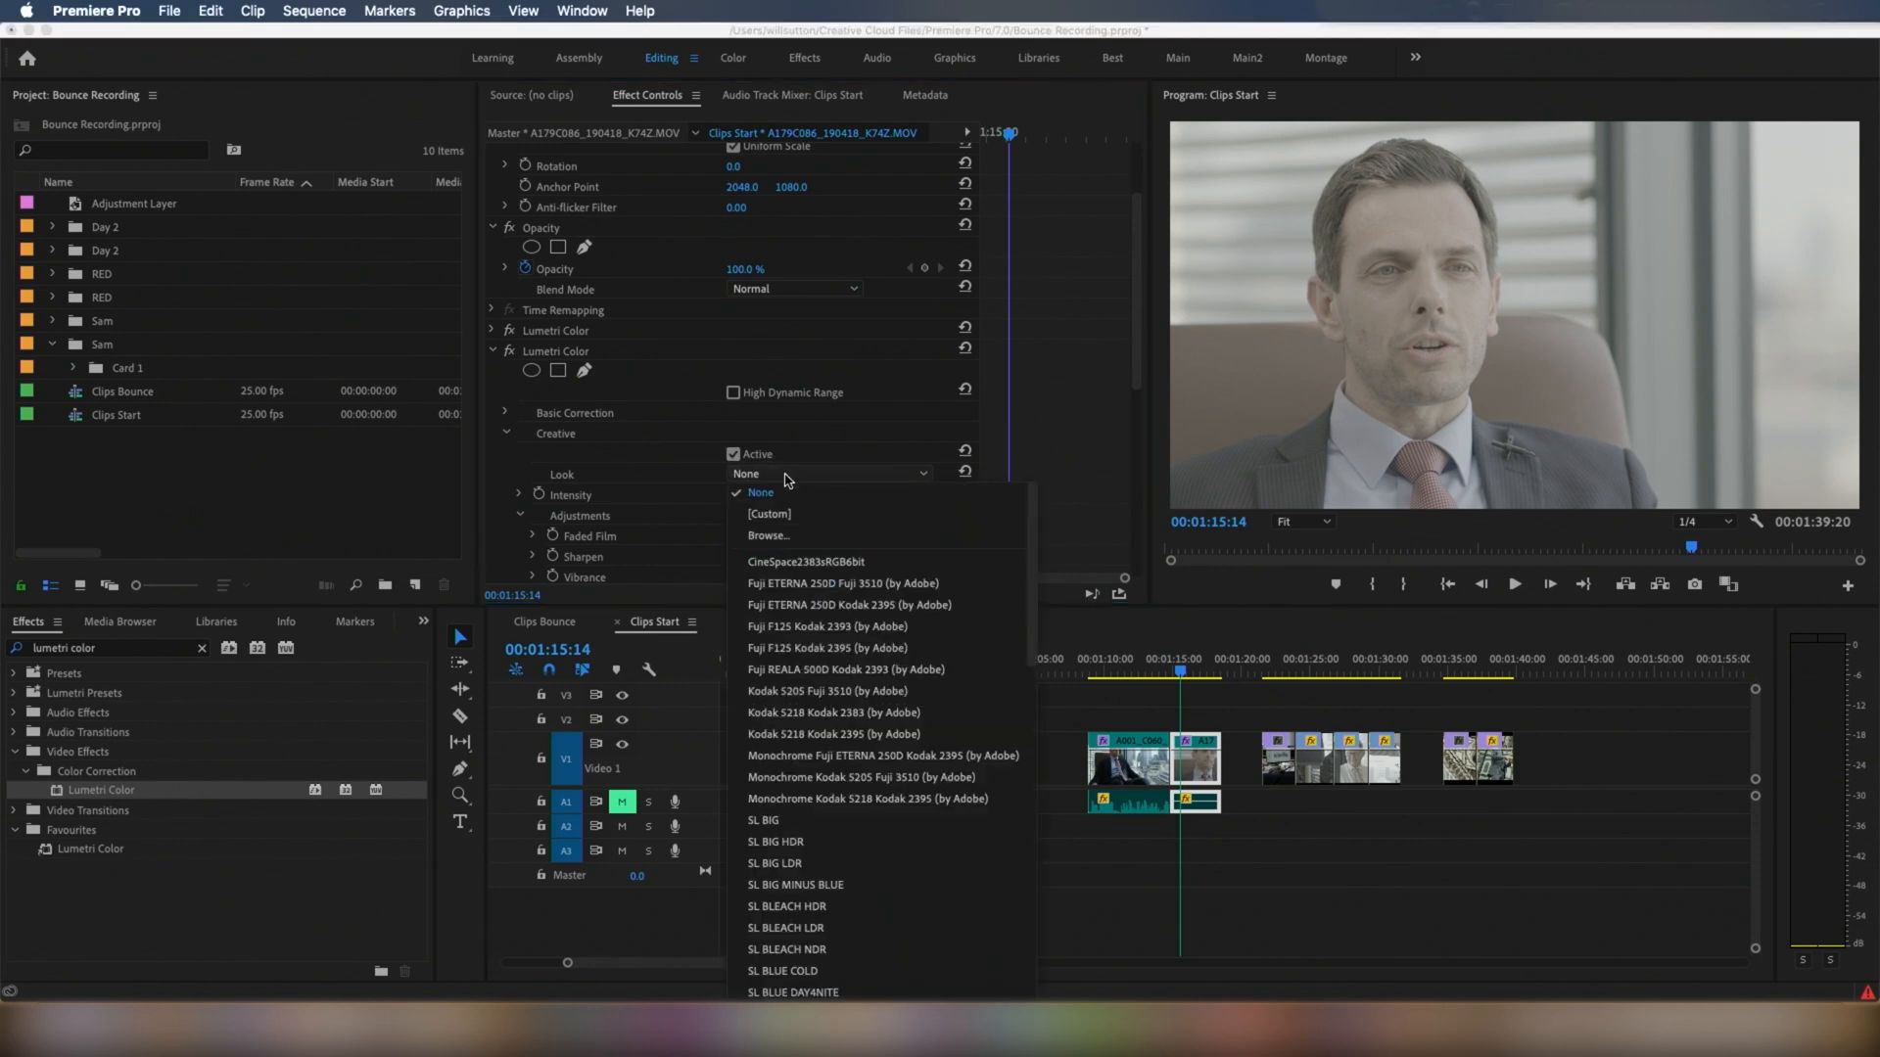
Browse to the Panasonic folder and load LUT 4 Smooth - VLOG.cube as the creative look.
left_click(768, 534)
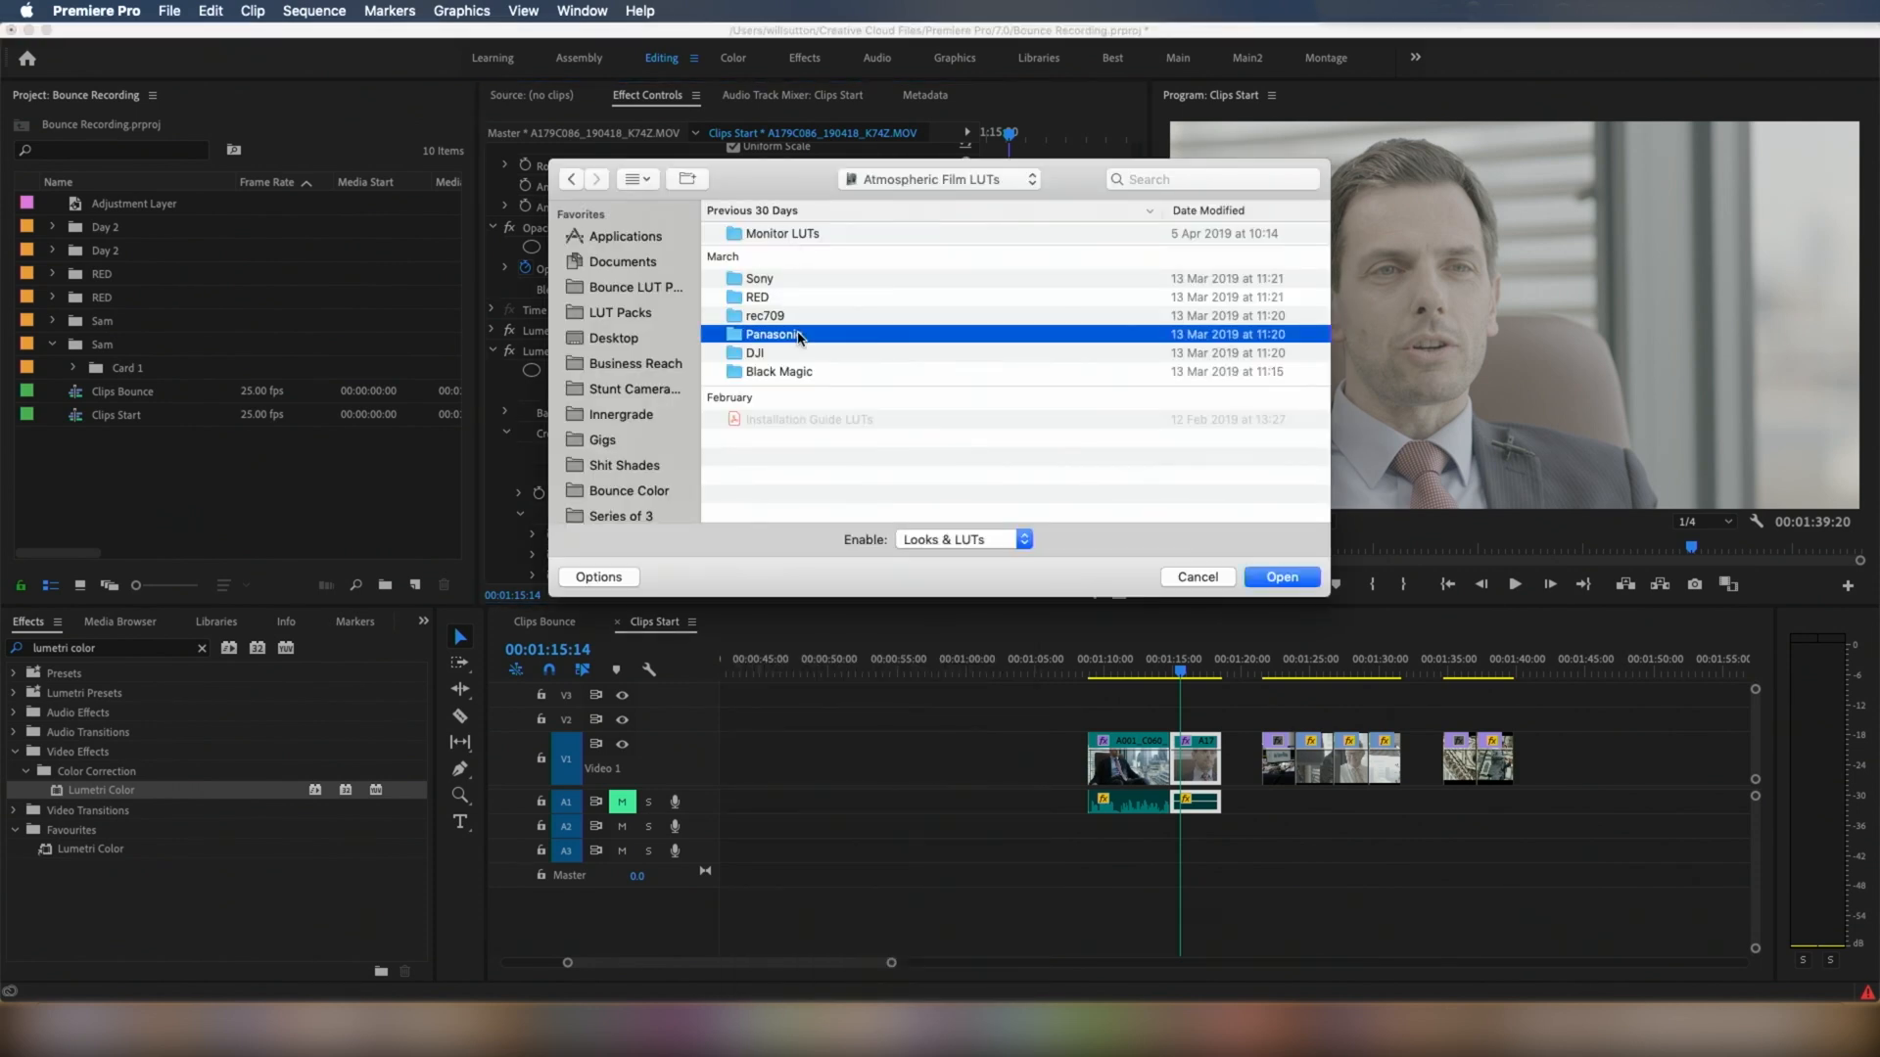
double_click(771, 333)
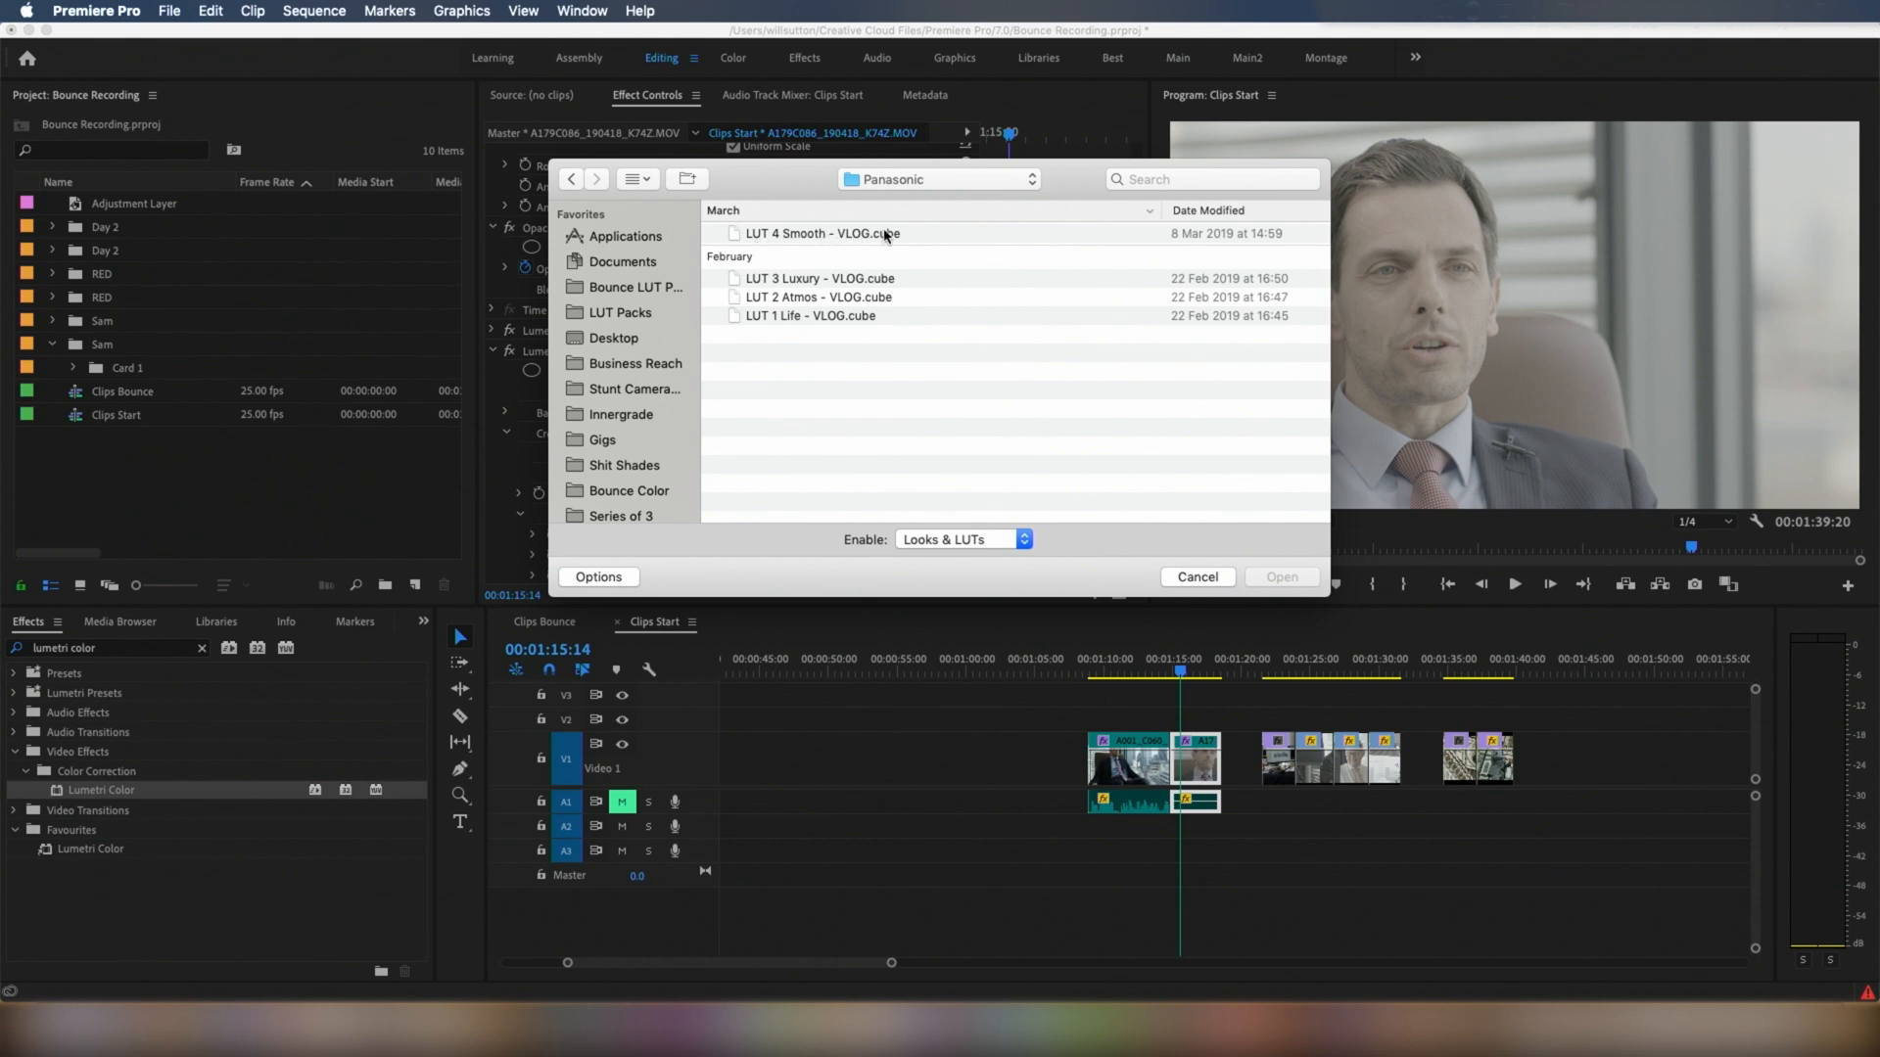
left_click(1194, 576)
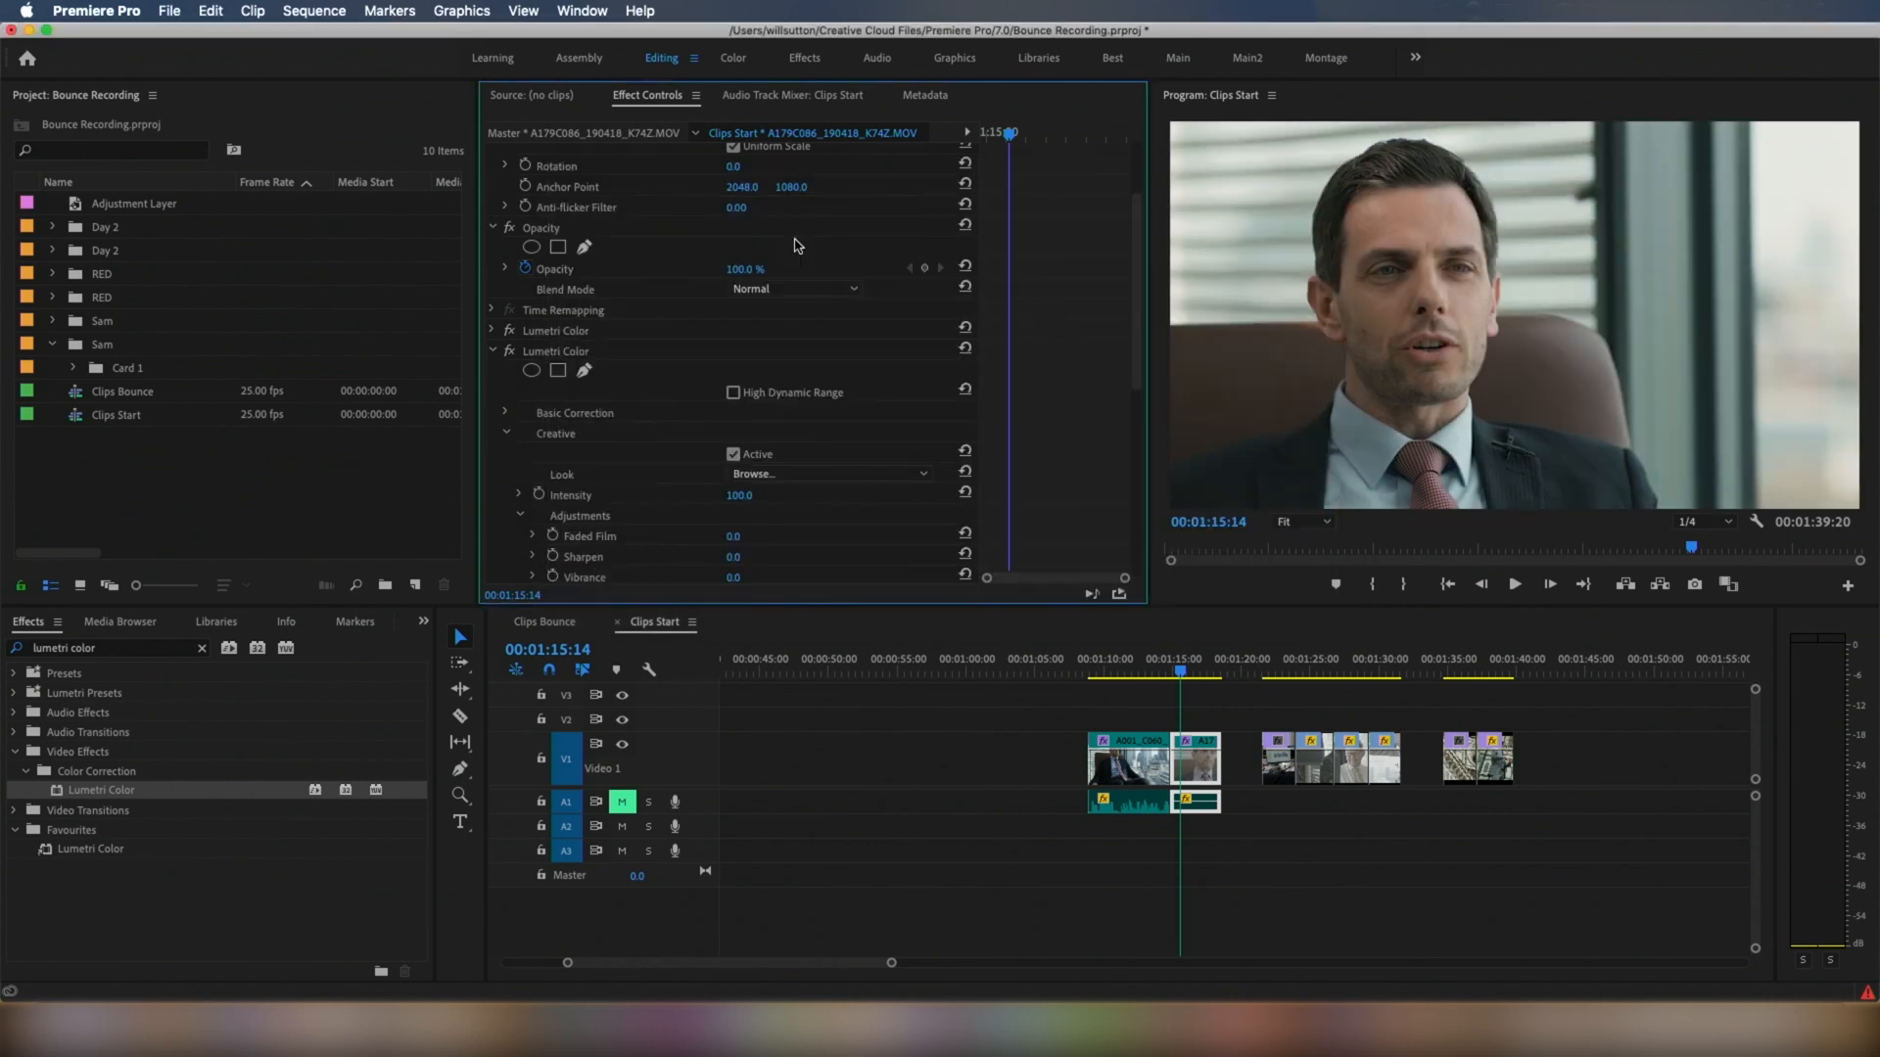
left_click(825, 474)
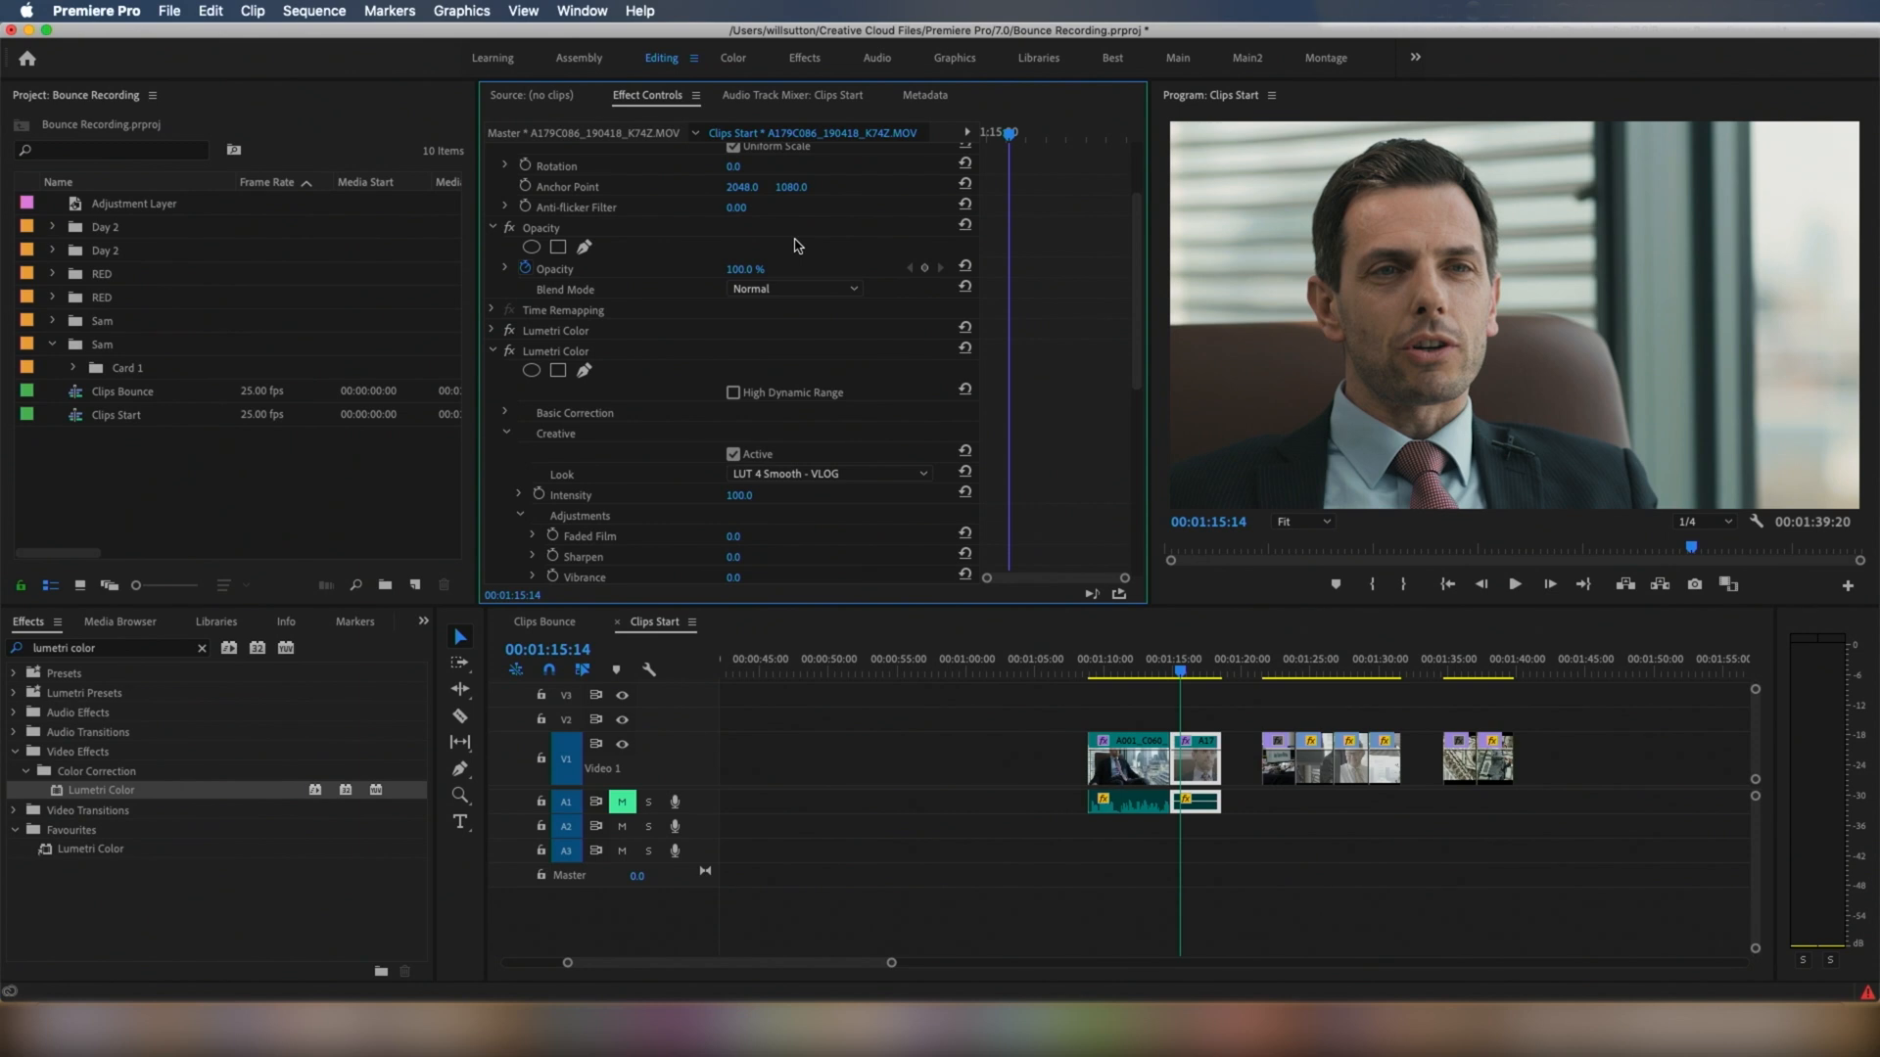
mouse_move(948, 378)
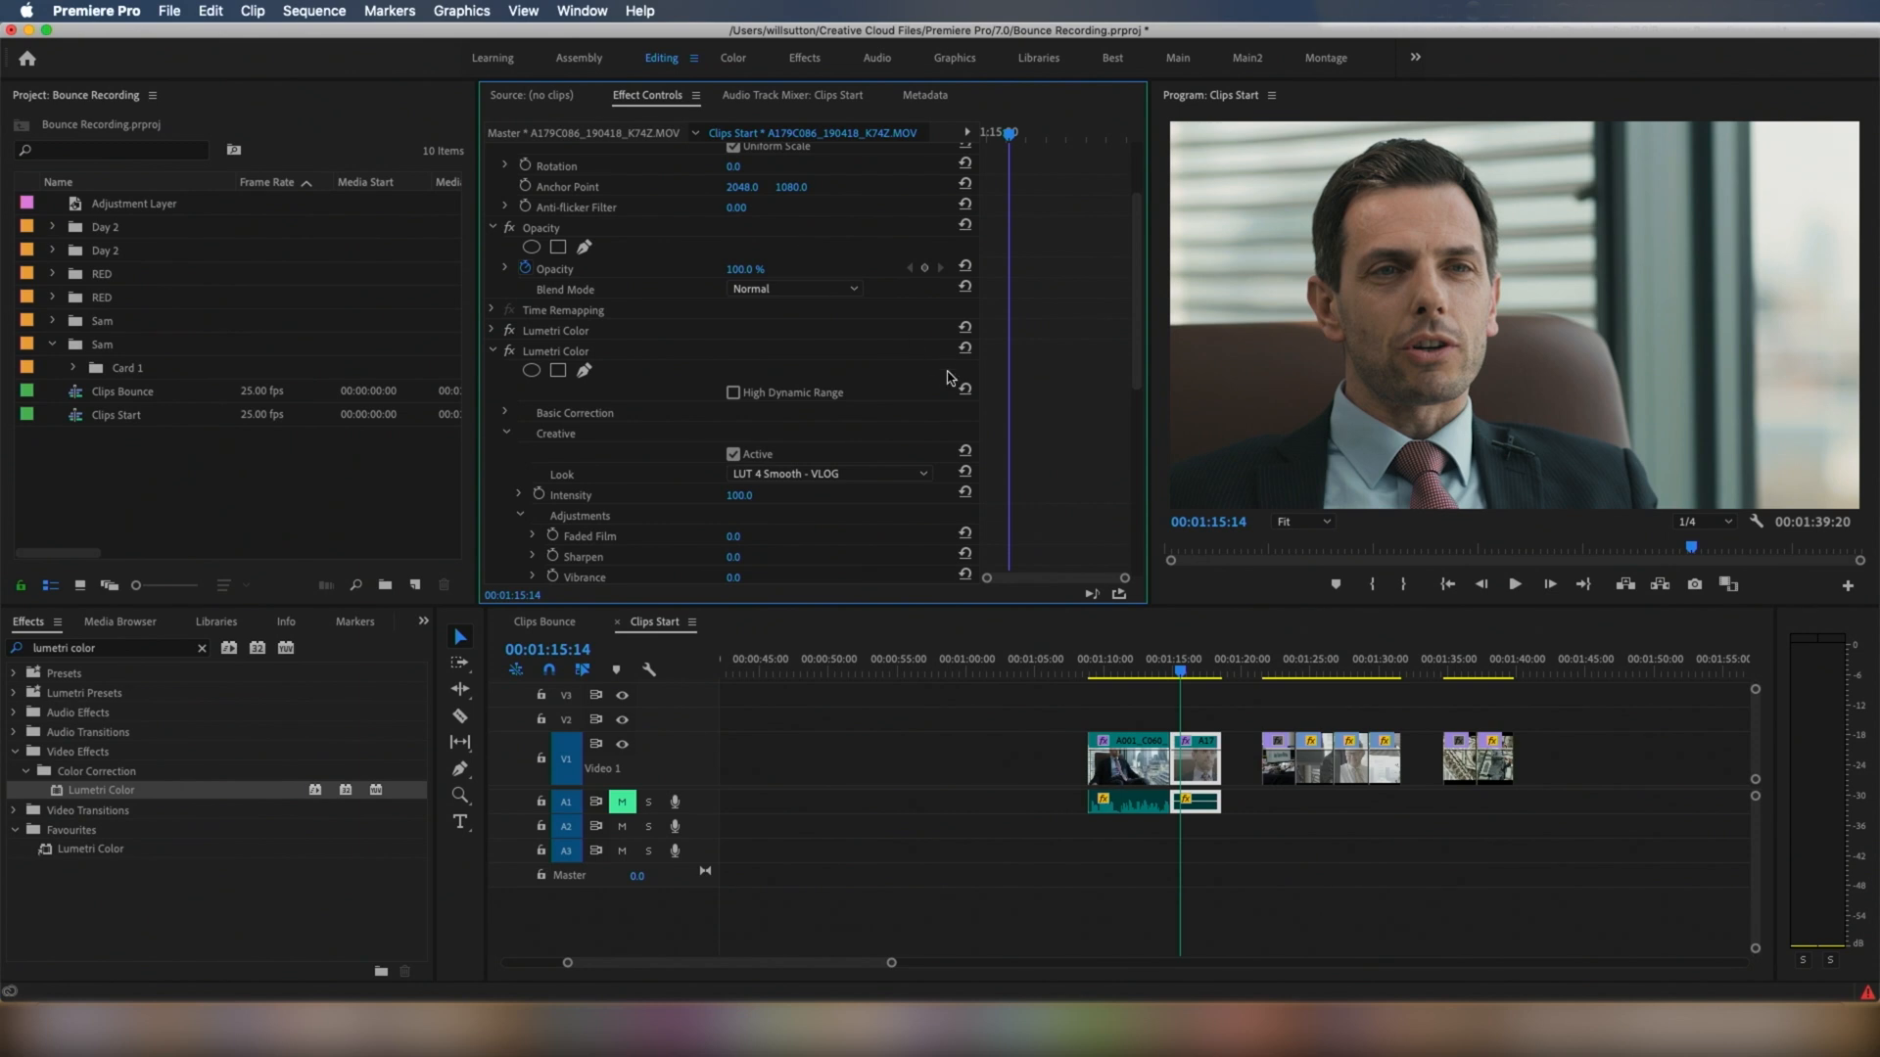
mouse_move(1034, 456)
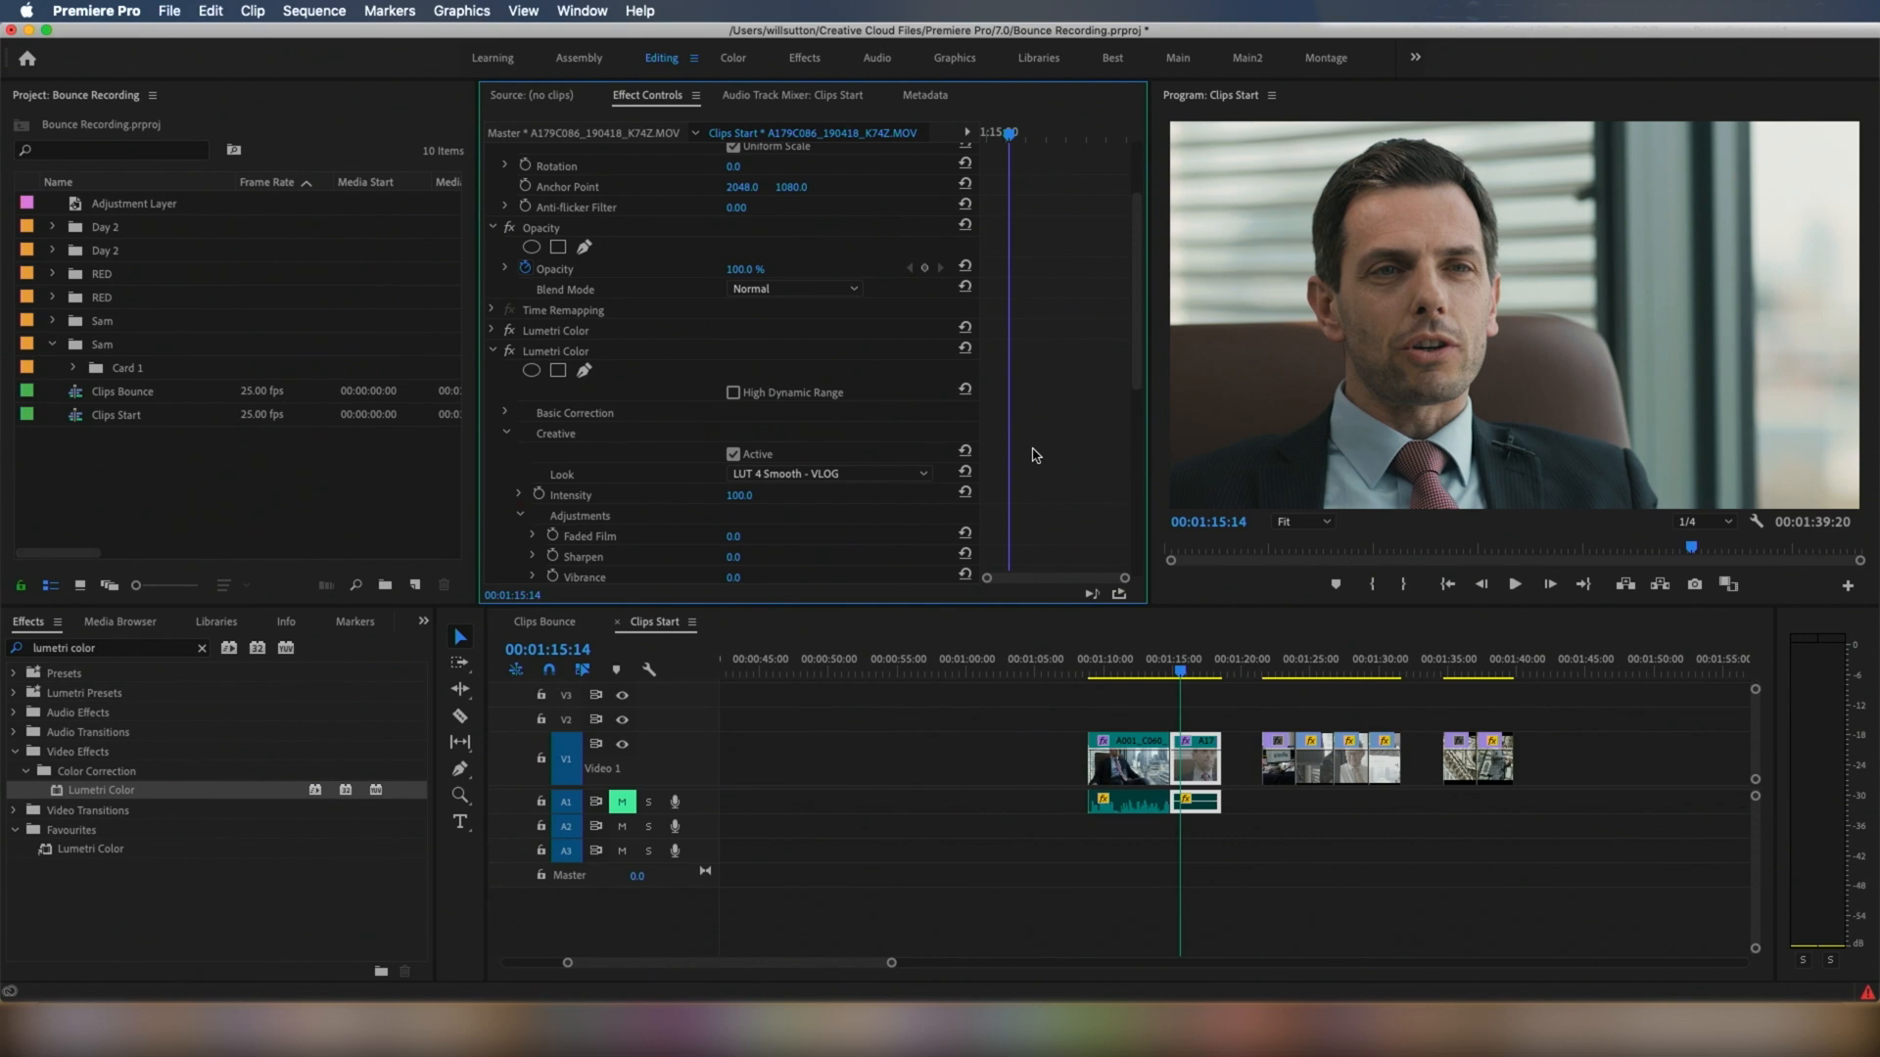
Lower the VLOG look's Intensity to 86.0 and preview the clip at later frames.
scroll("down", 3)
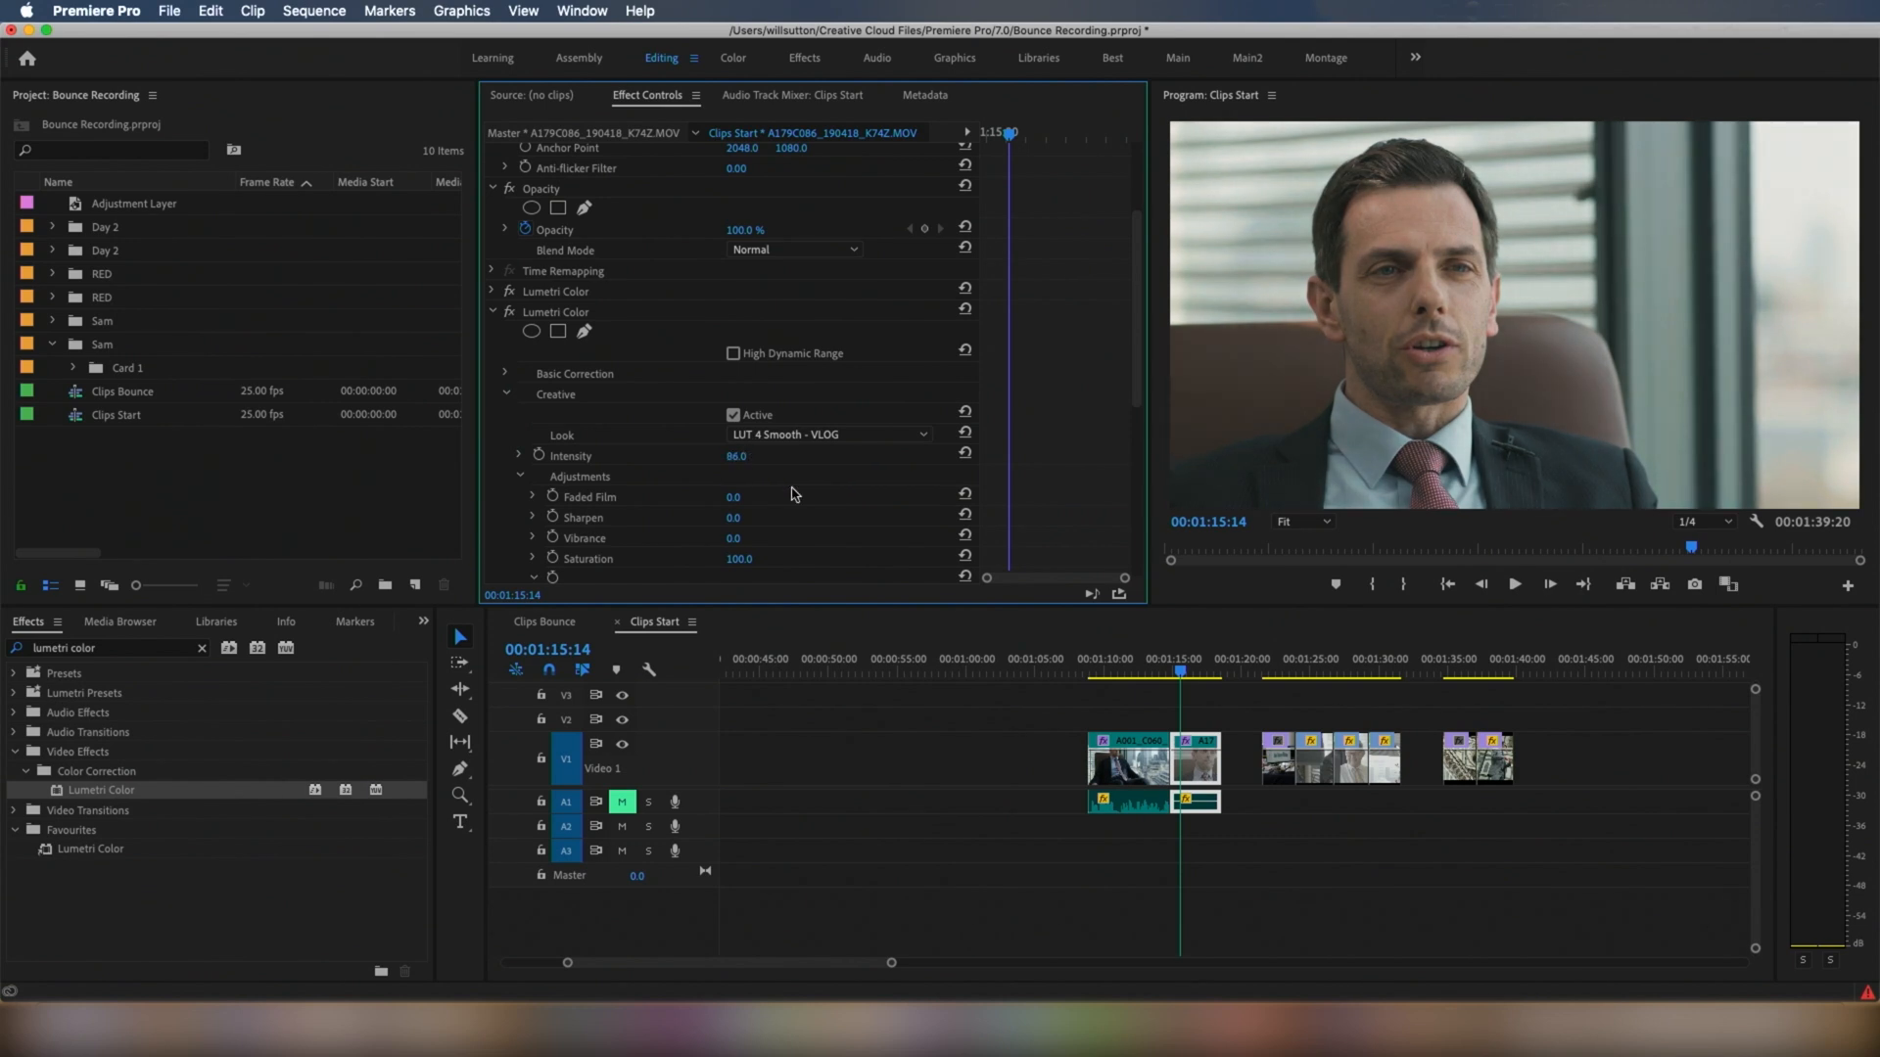
scroll("down", 3)
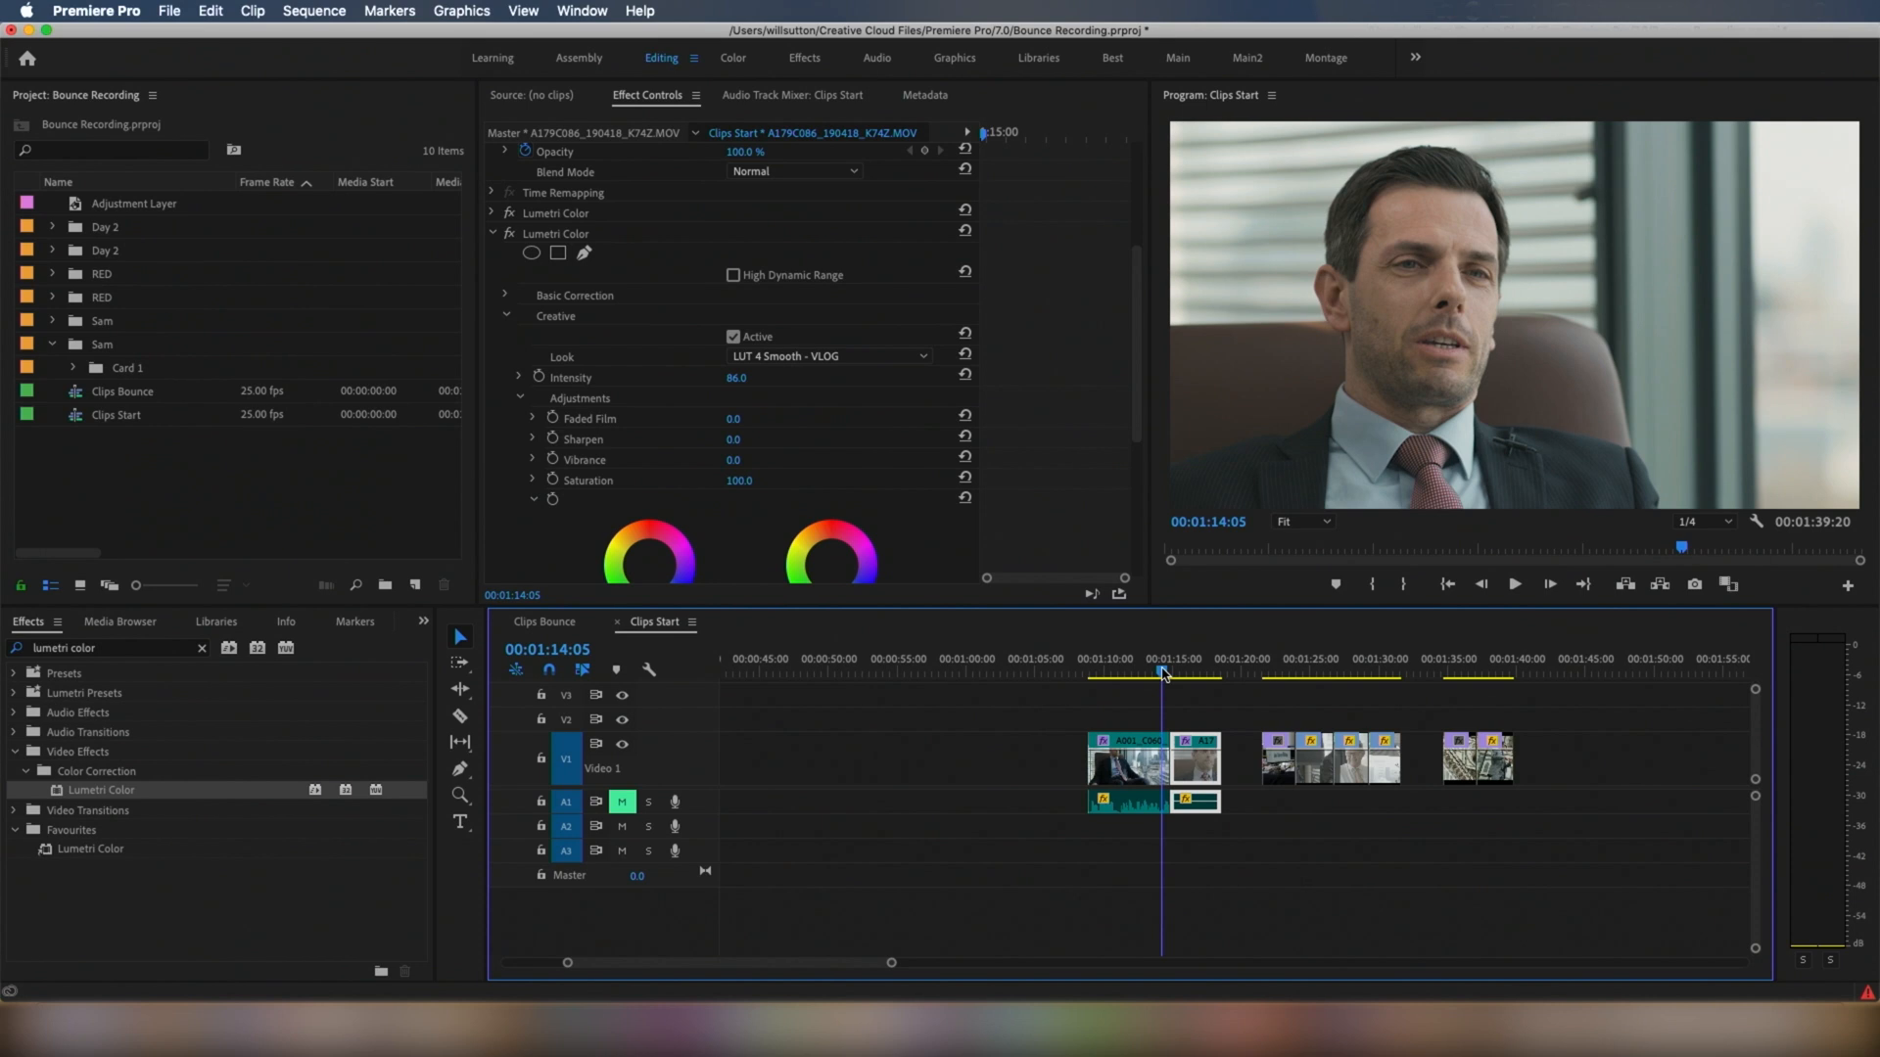
left_click(1178, 672)
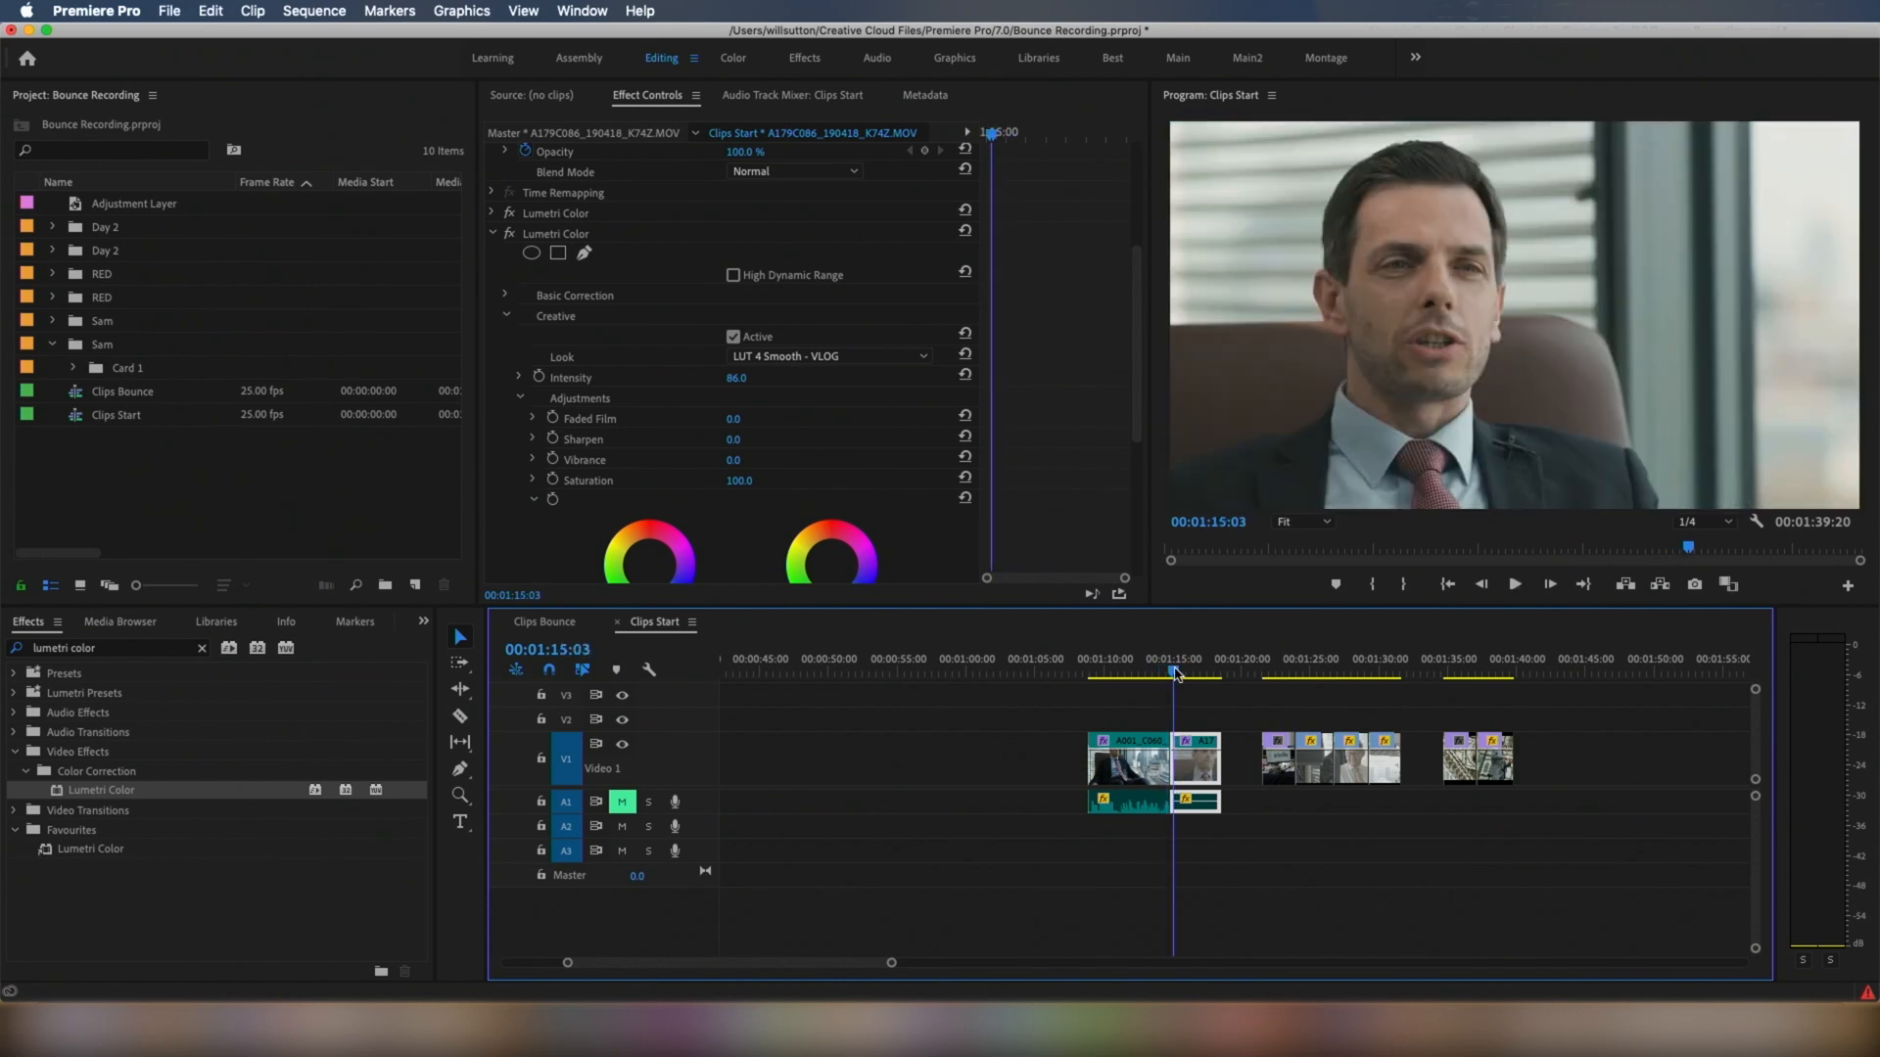
left_click(1175, 672)
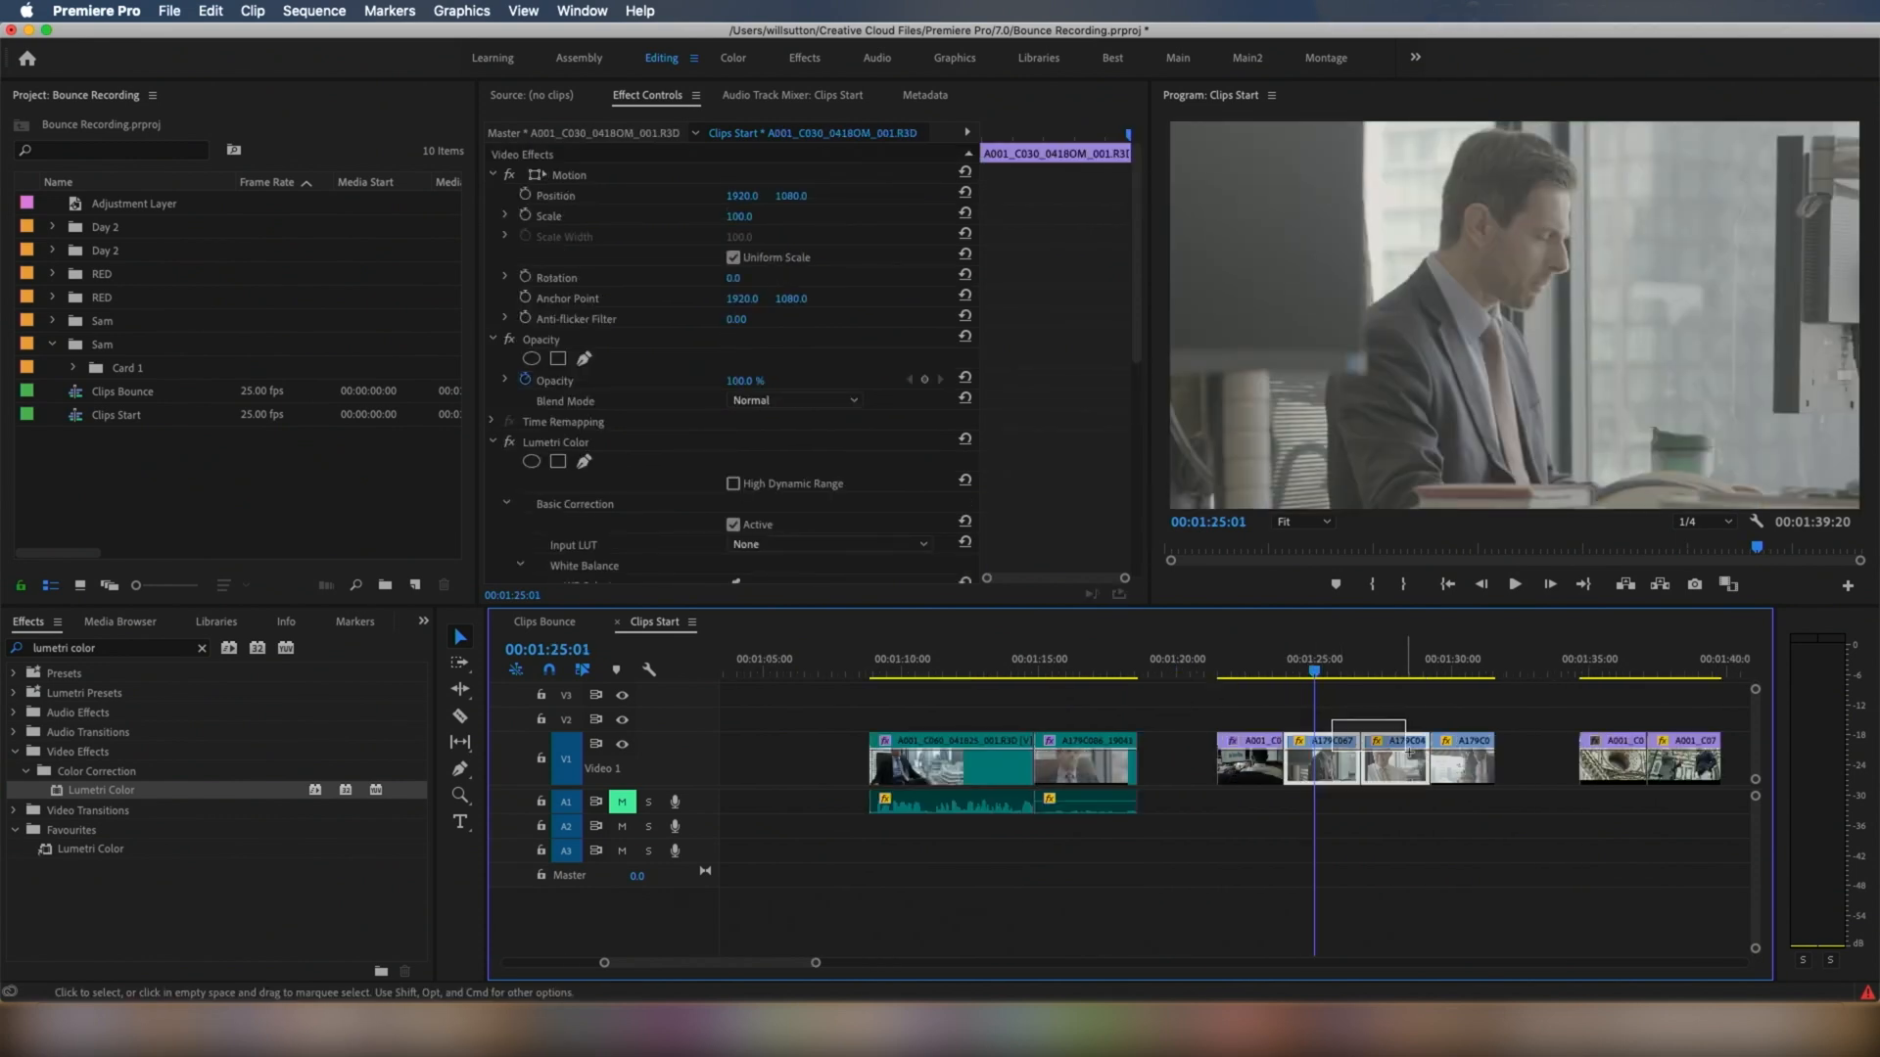
Select the A179C052 red-tie clip and review its Lumetri Color settings in Effect Controls.
left_click(1084, 764)
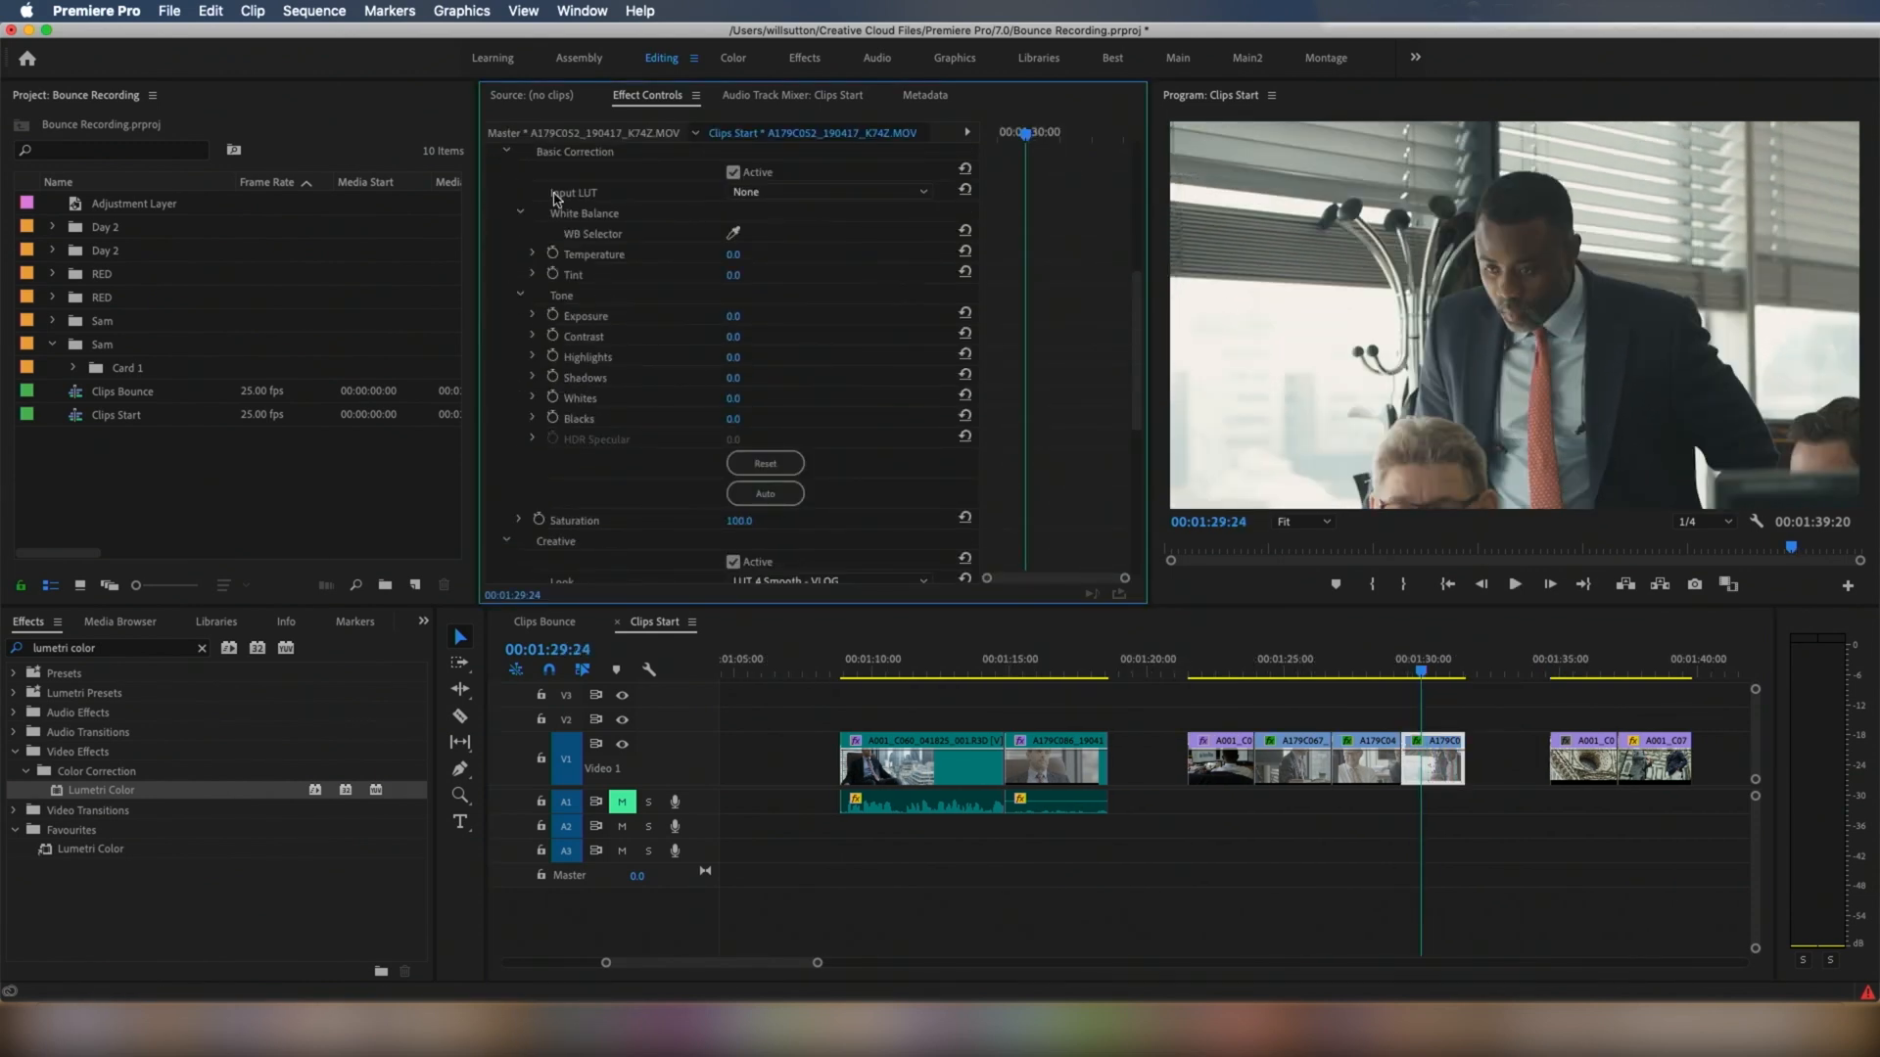
scroll("down", 3)
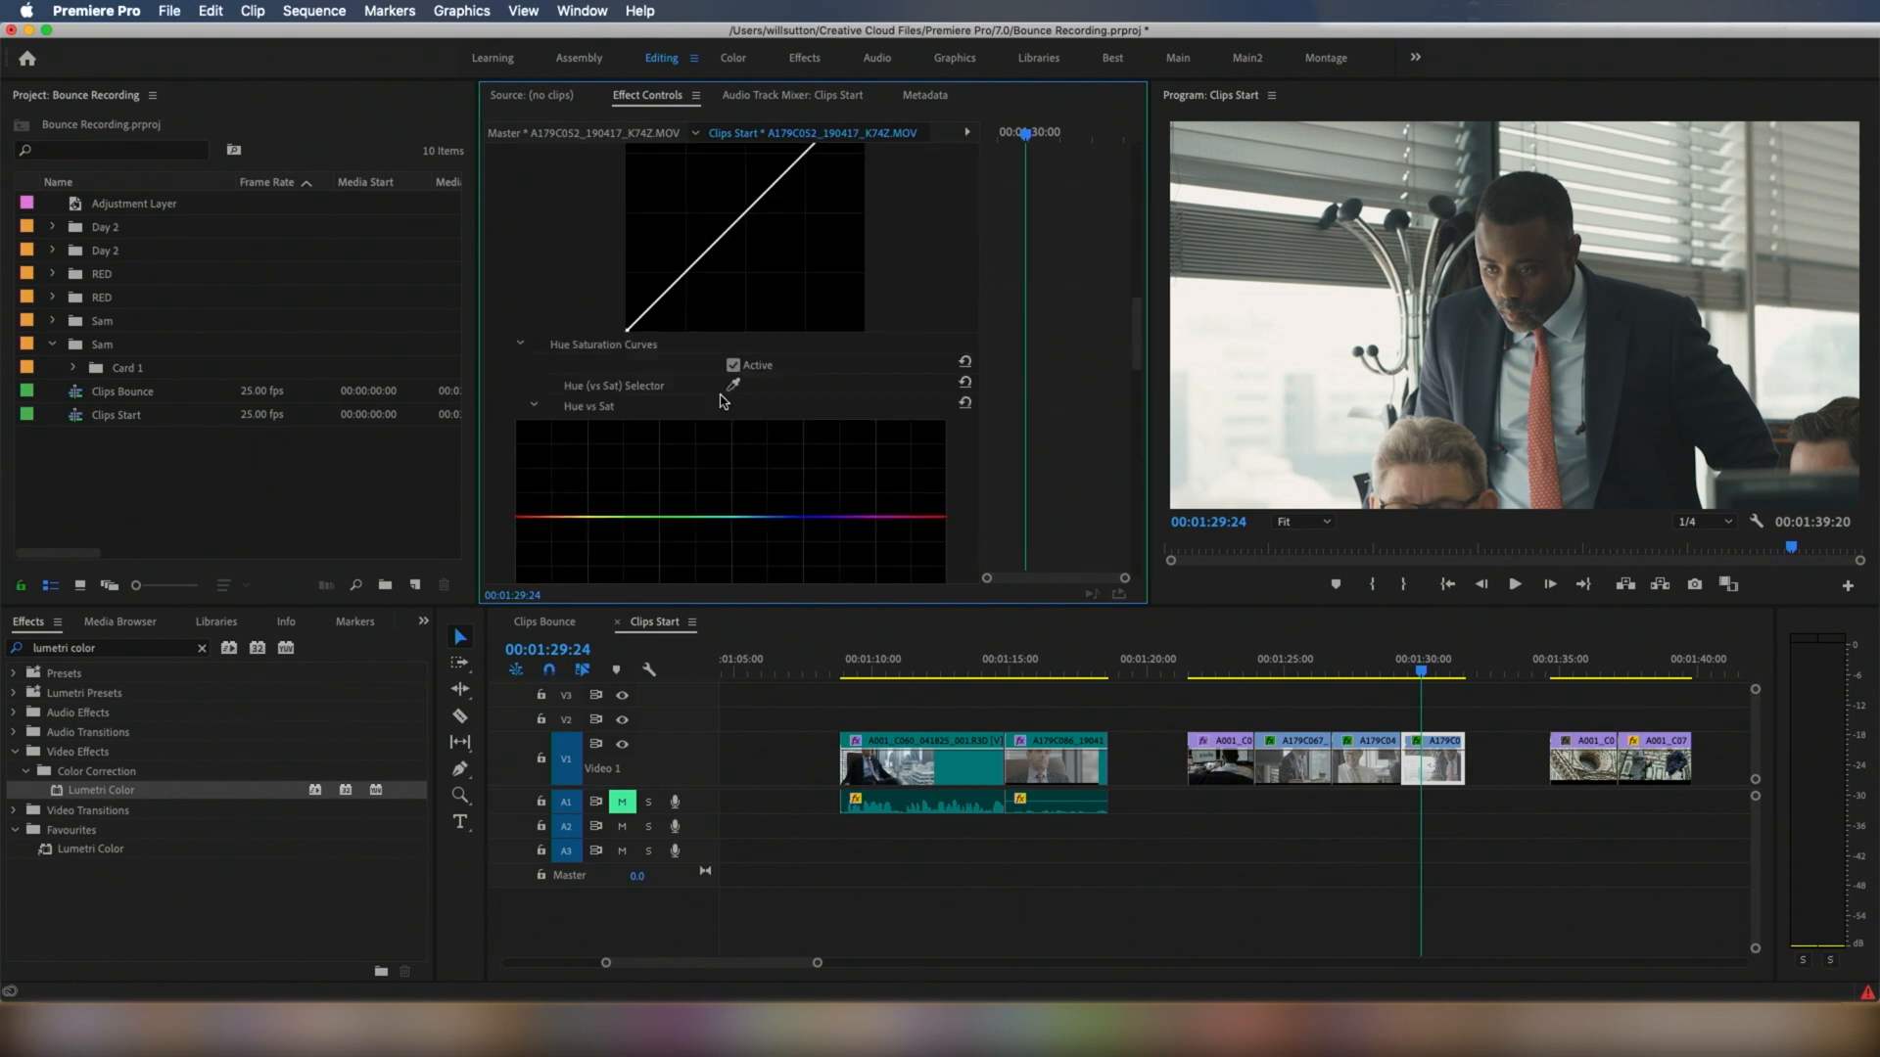
scroll("down", 3)
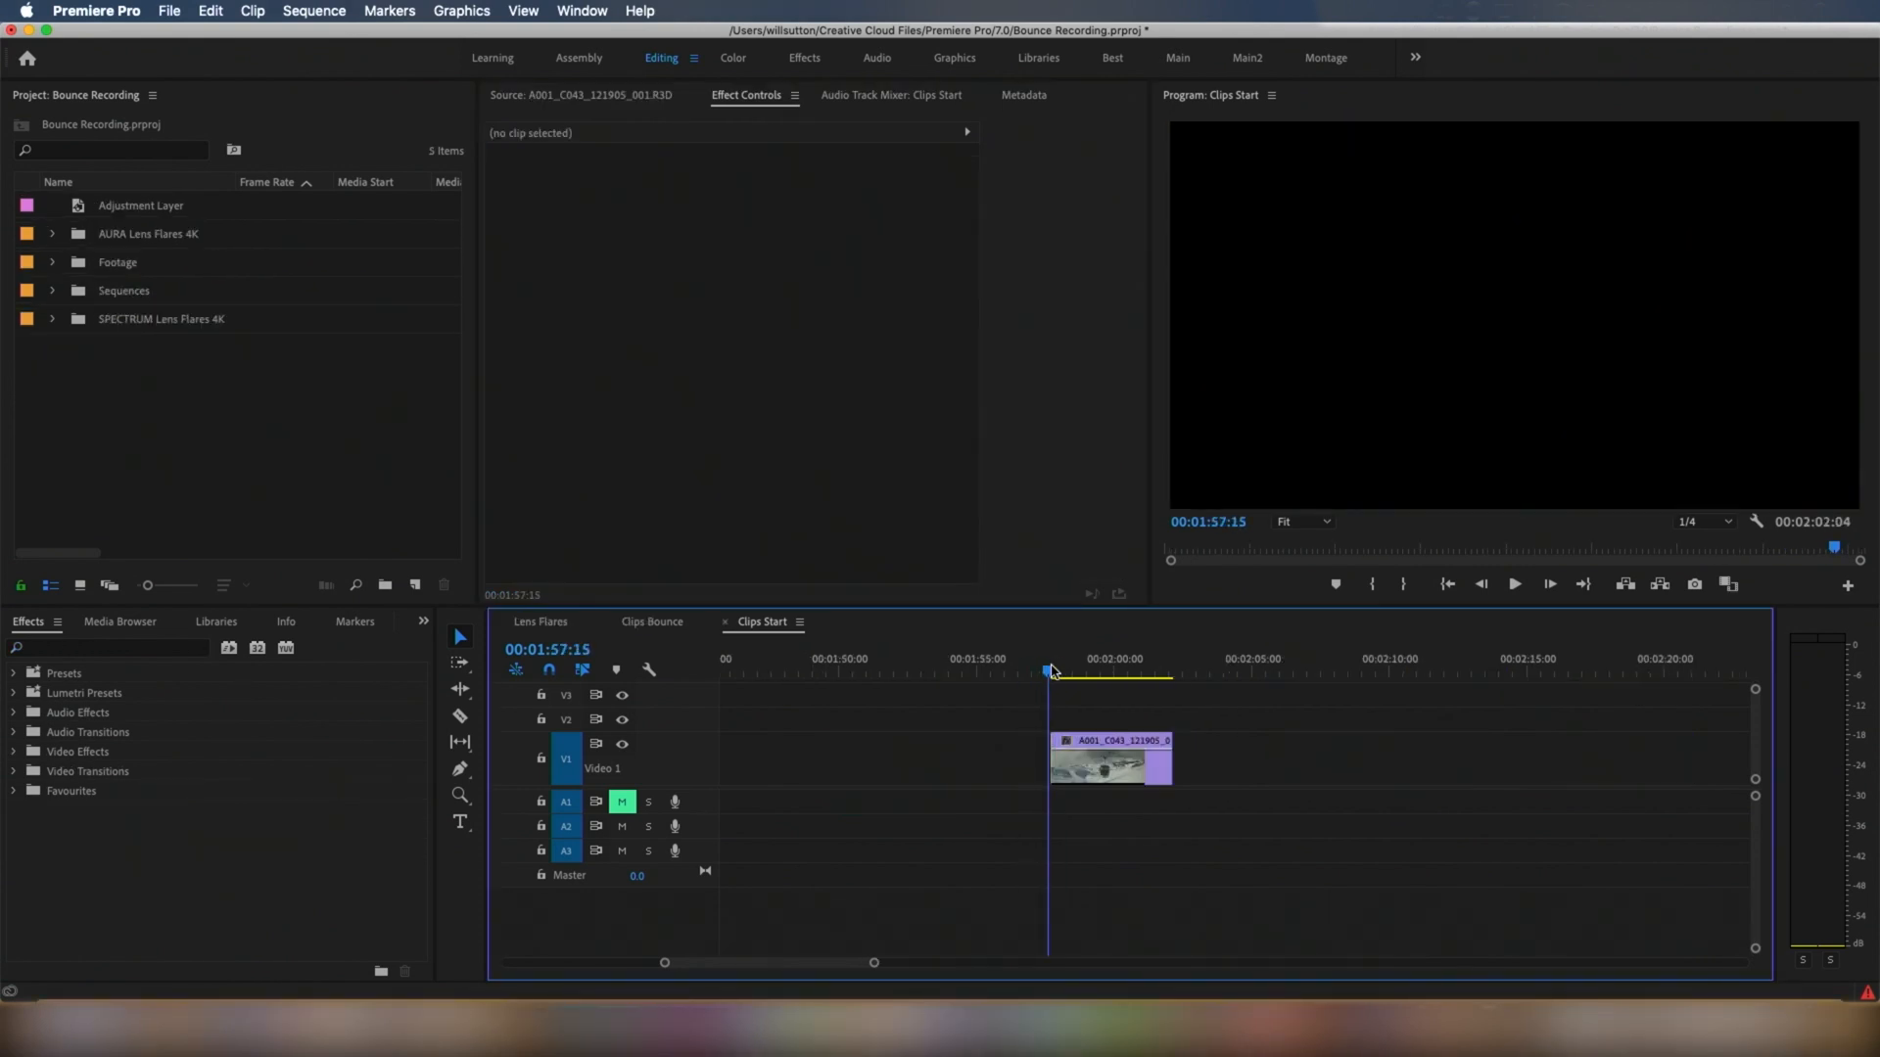
Apply Lumetri Color to the ski-lift clip and browse the RED folder for LUT 2 Atmos - REDLOGFILM.
left_click(1109, 758)
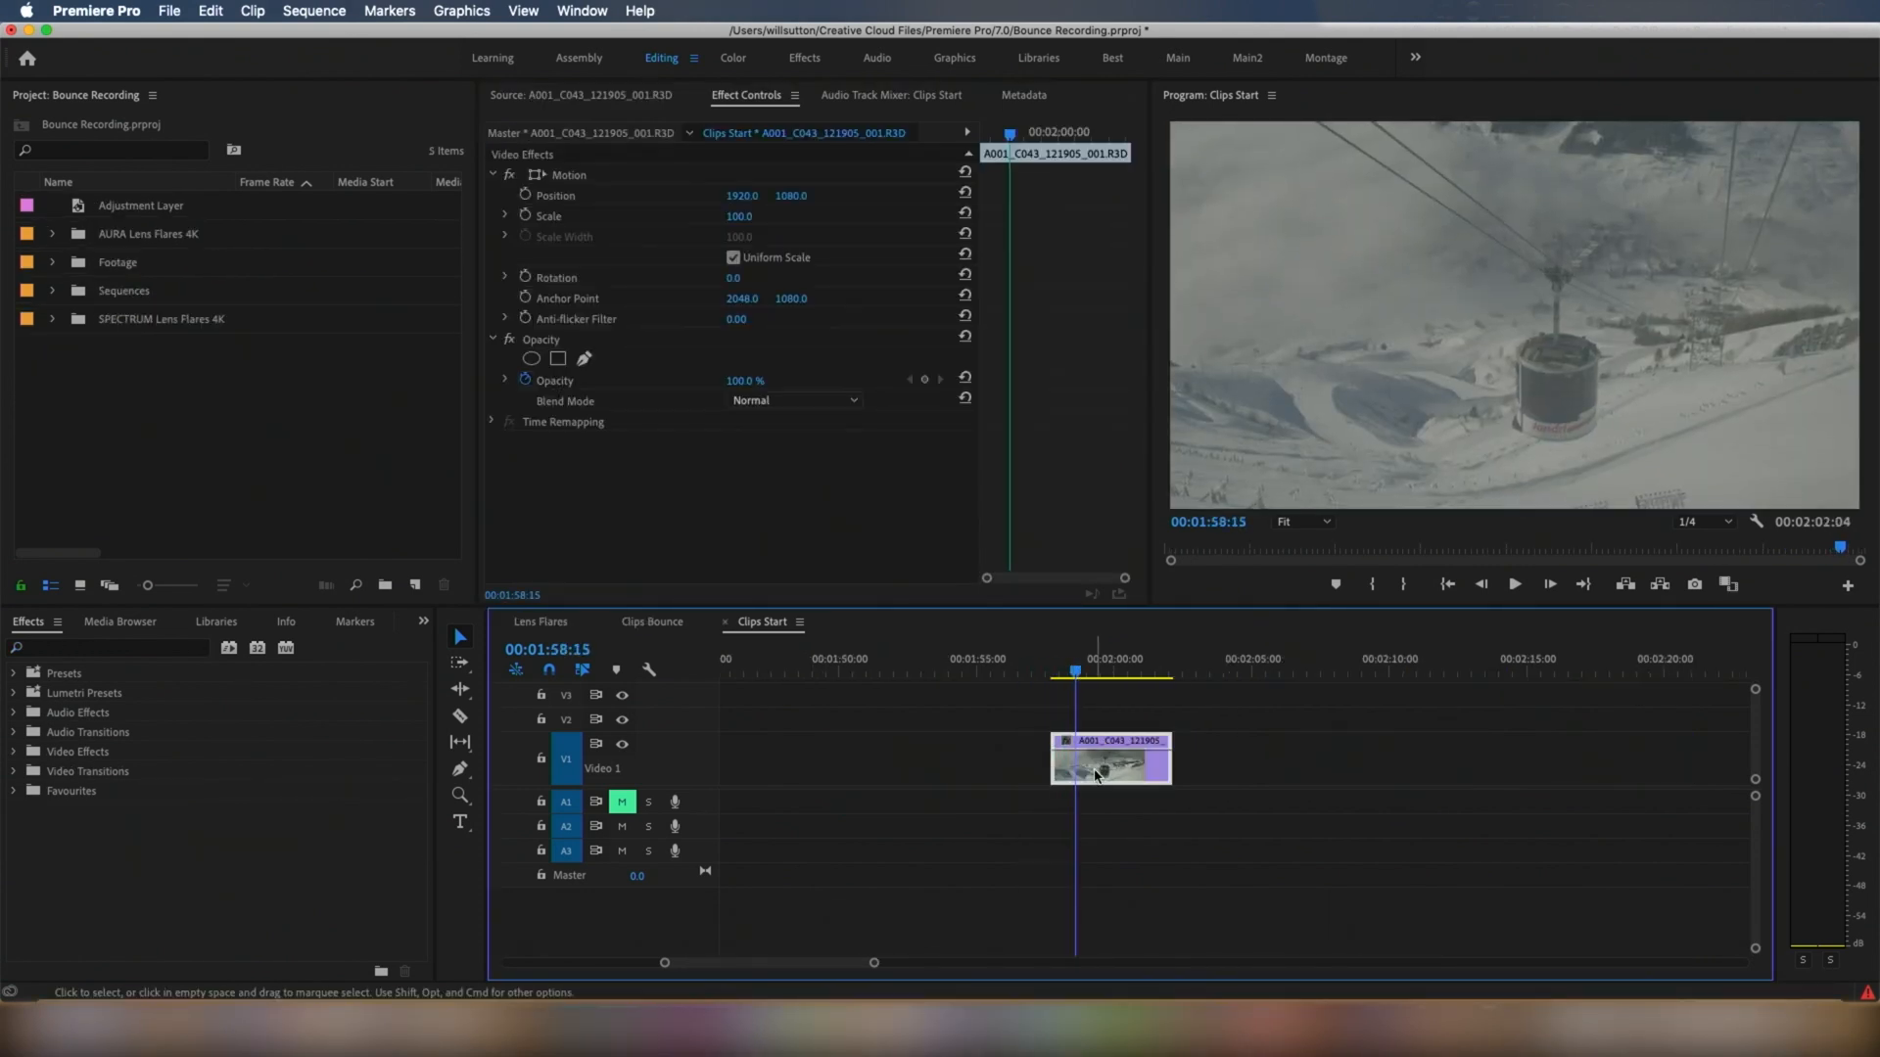
type("lumetri color")
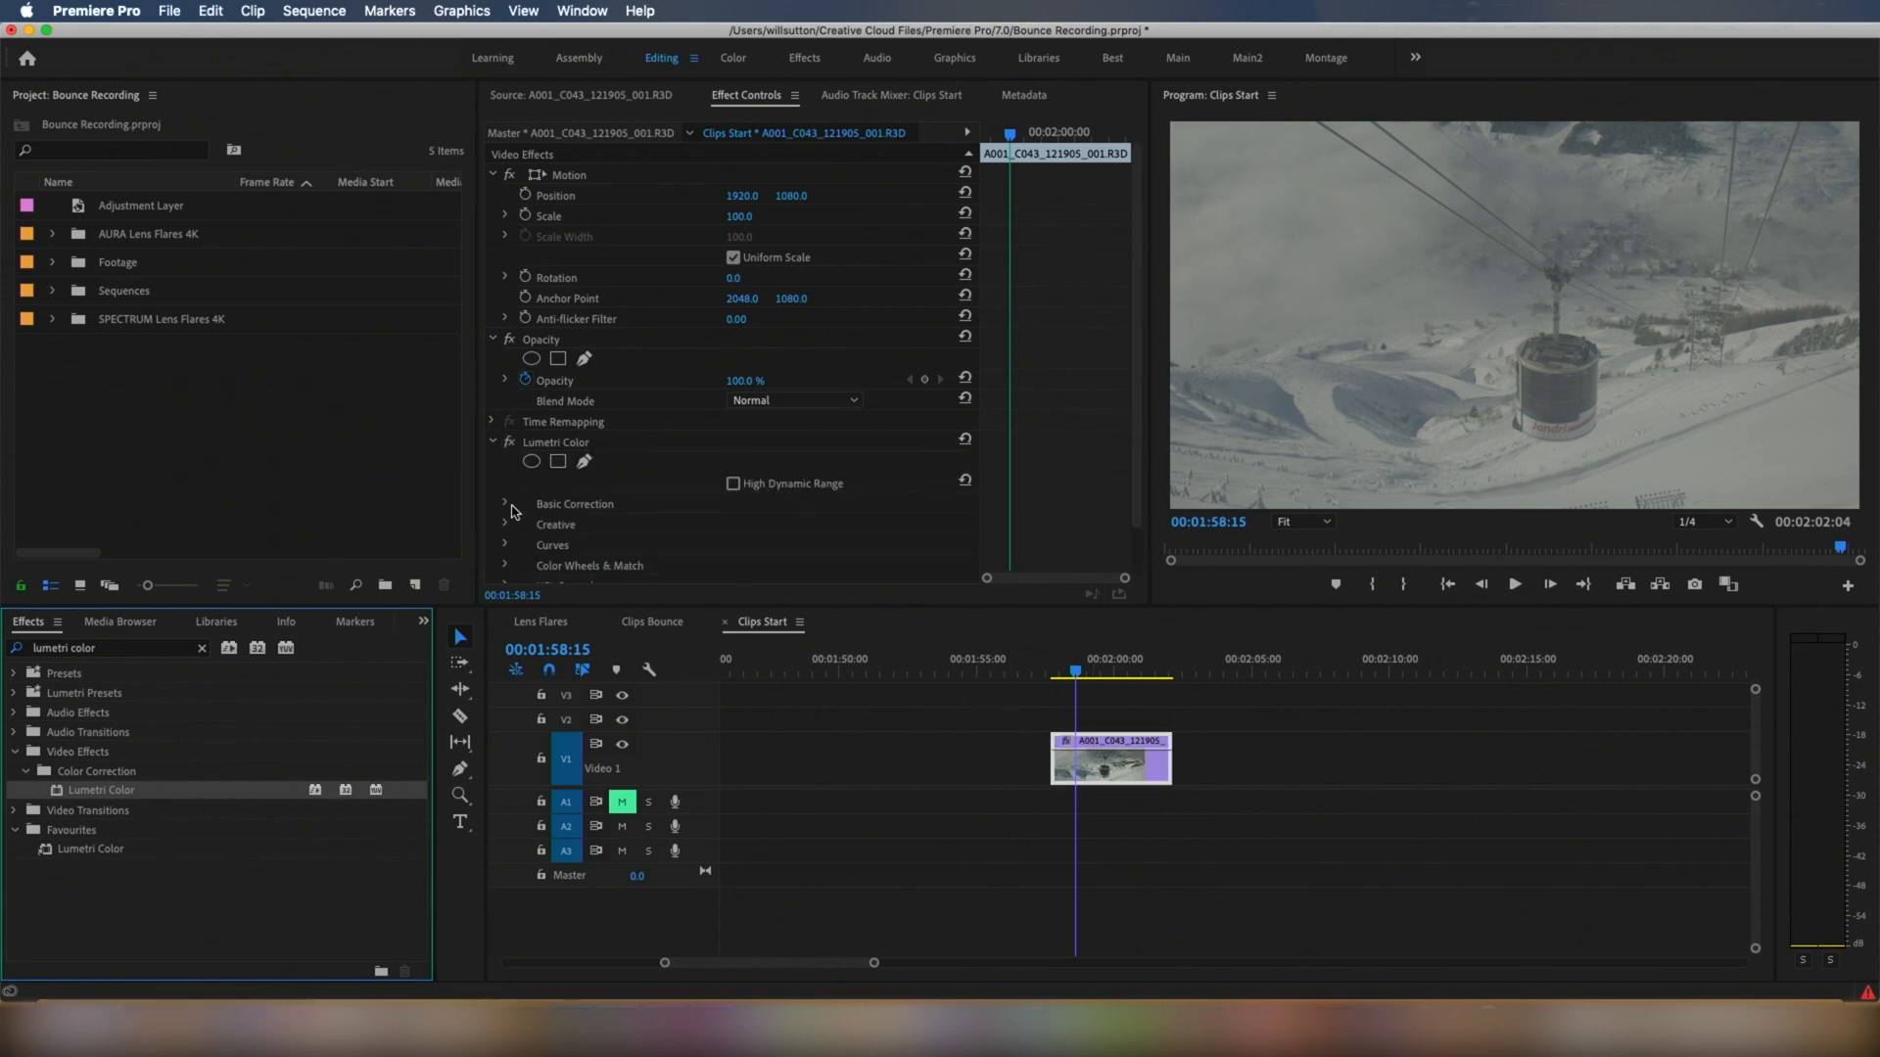
left_click(826, 388)
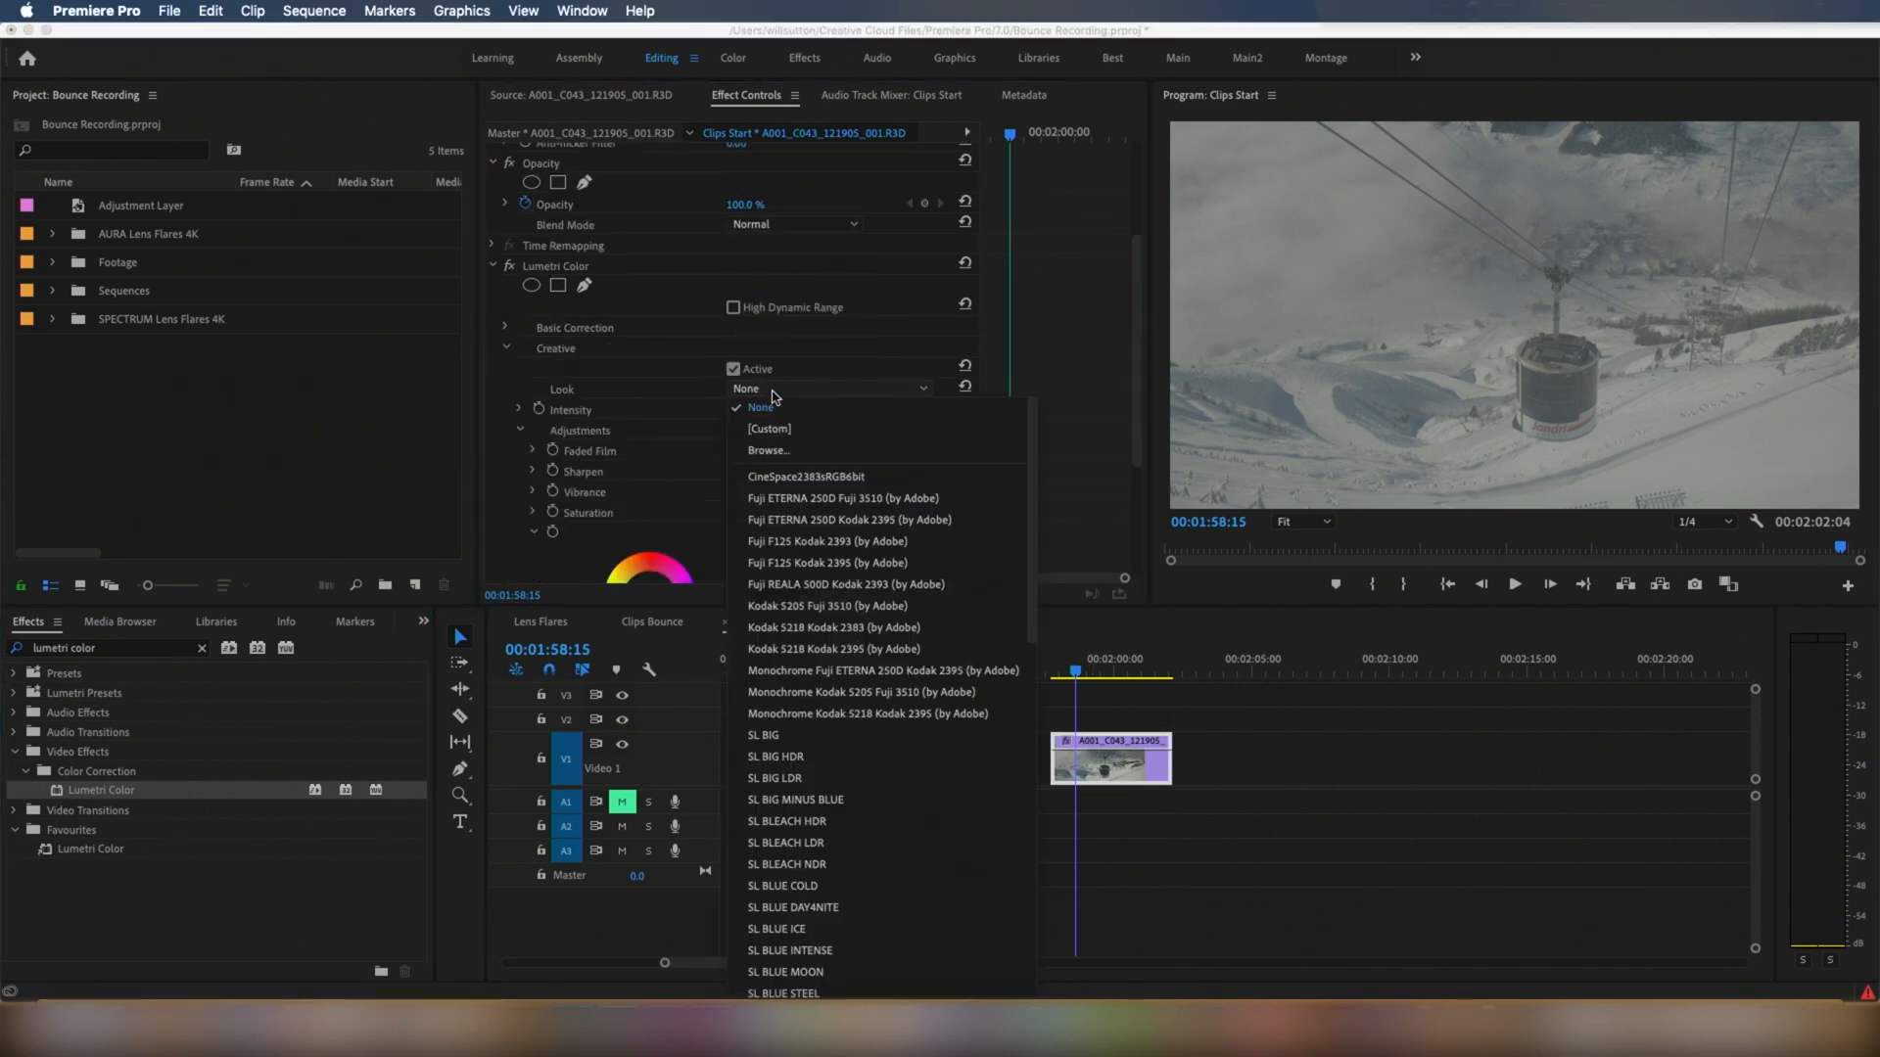
left_click(767, 451)
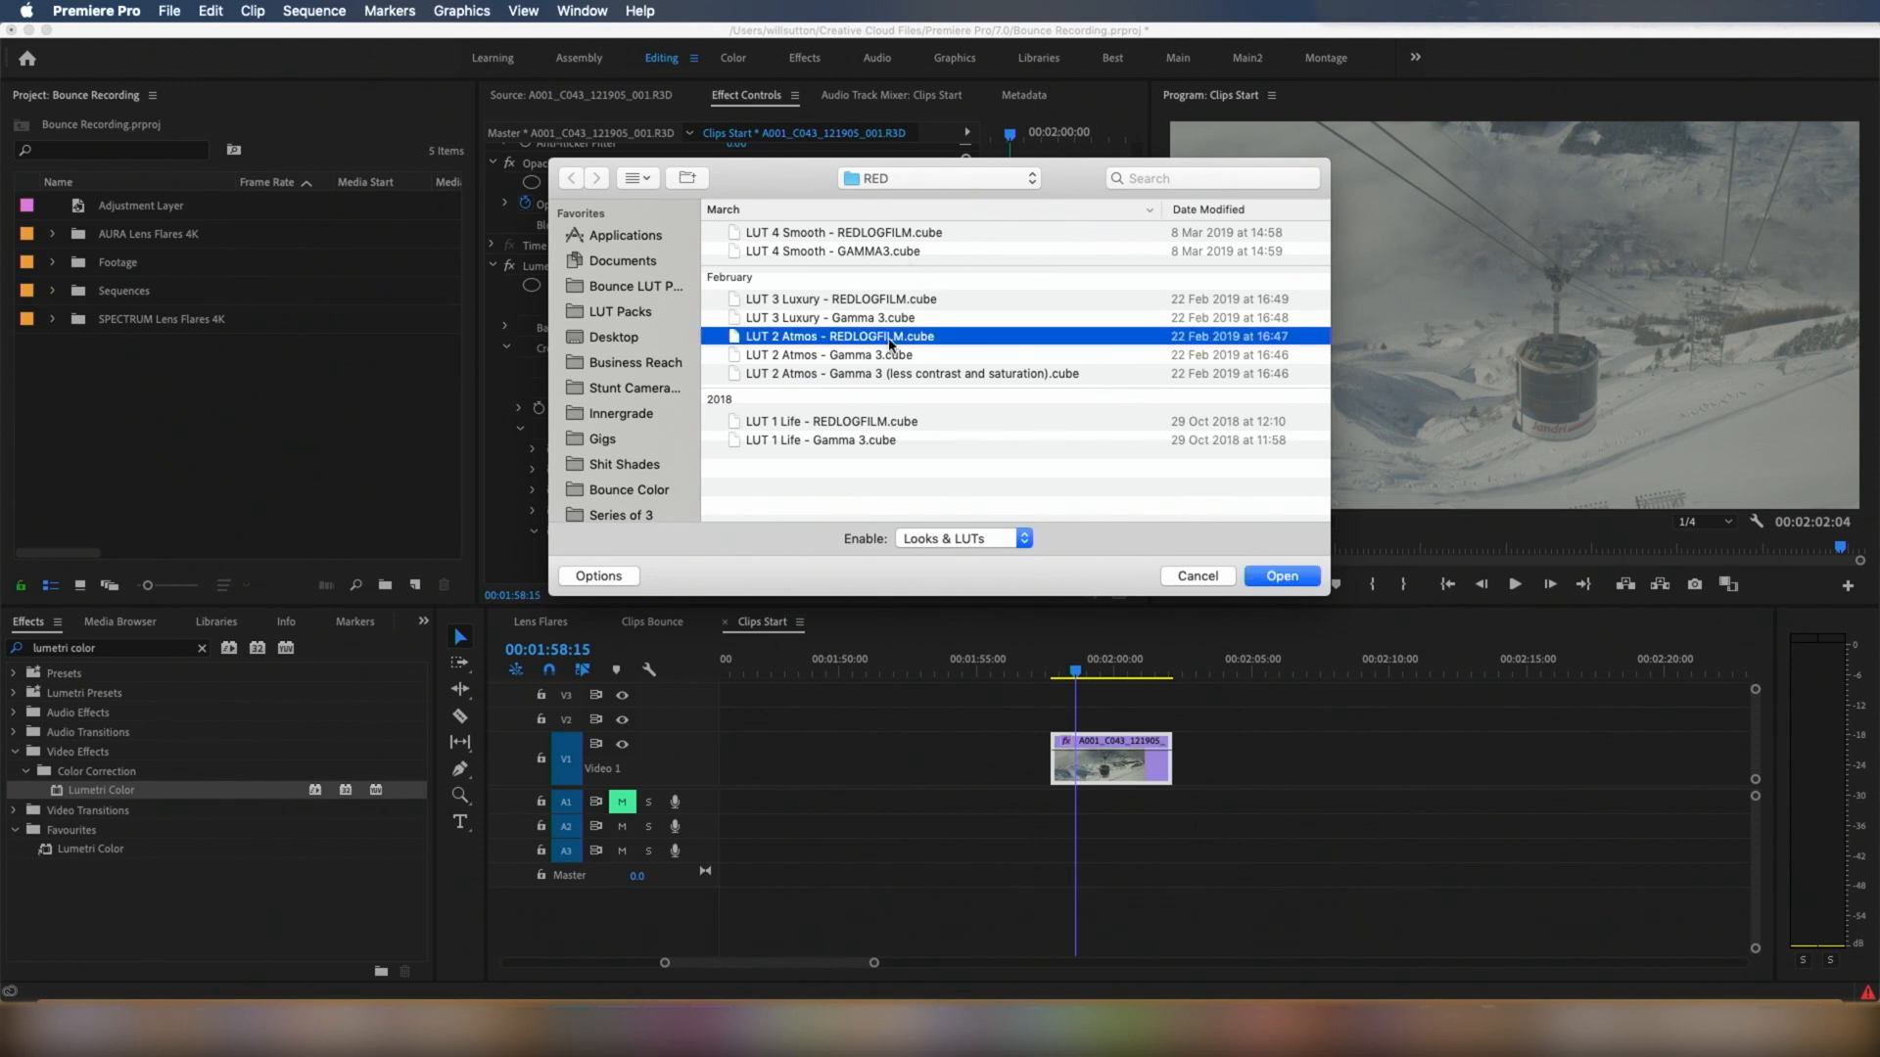
left_click(1281, 576)
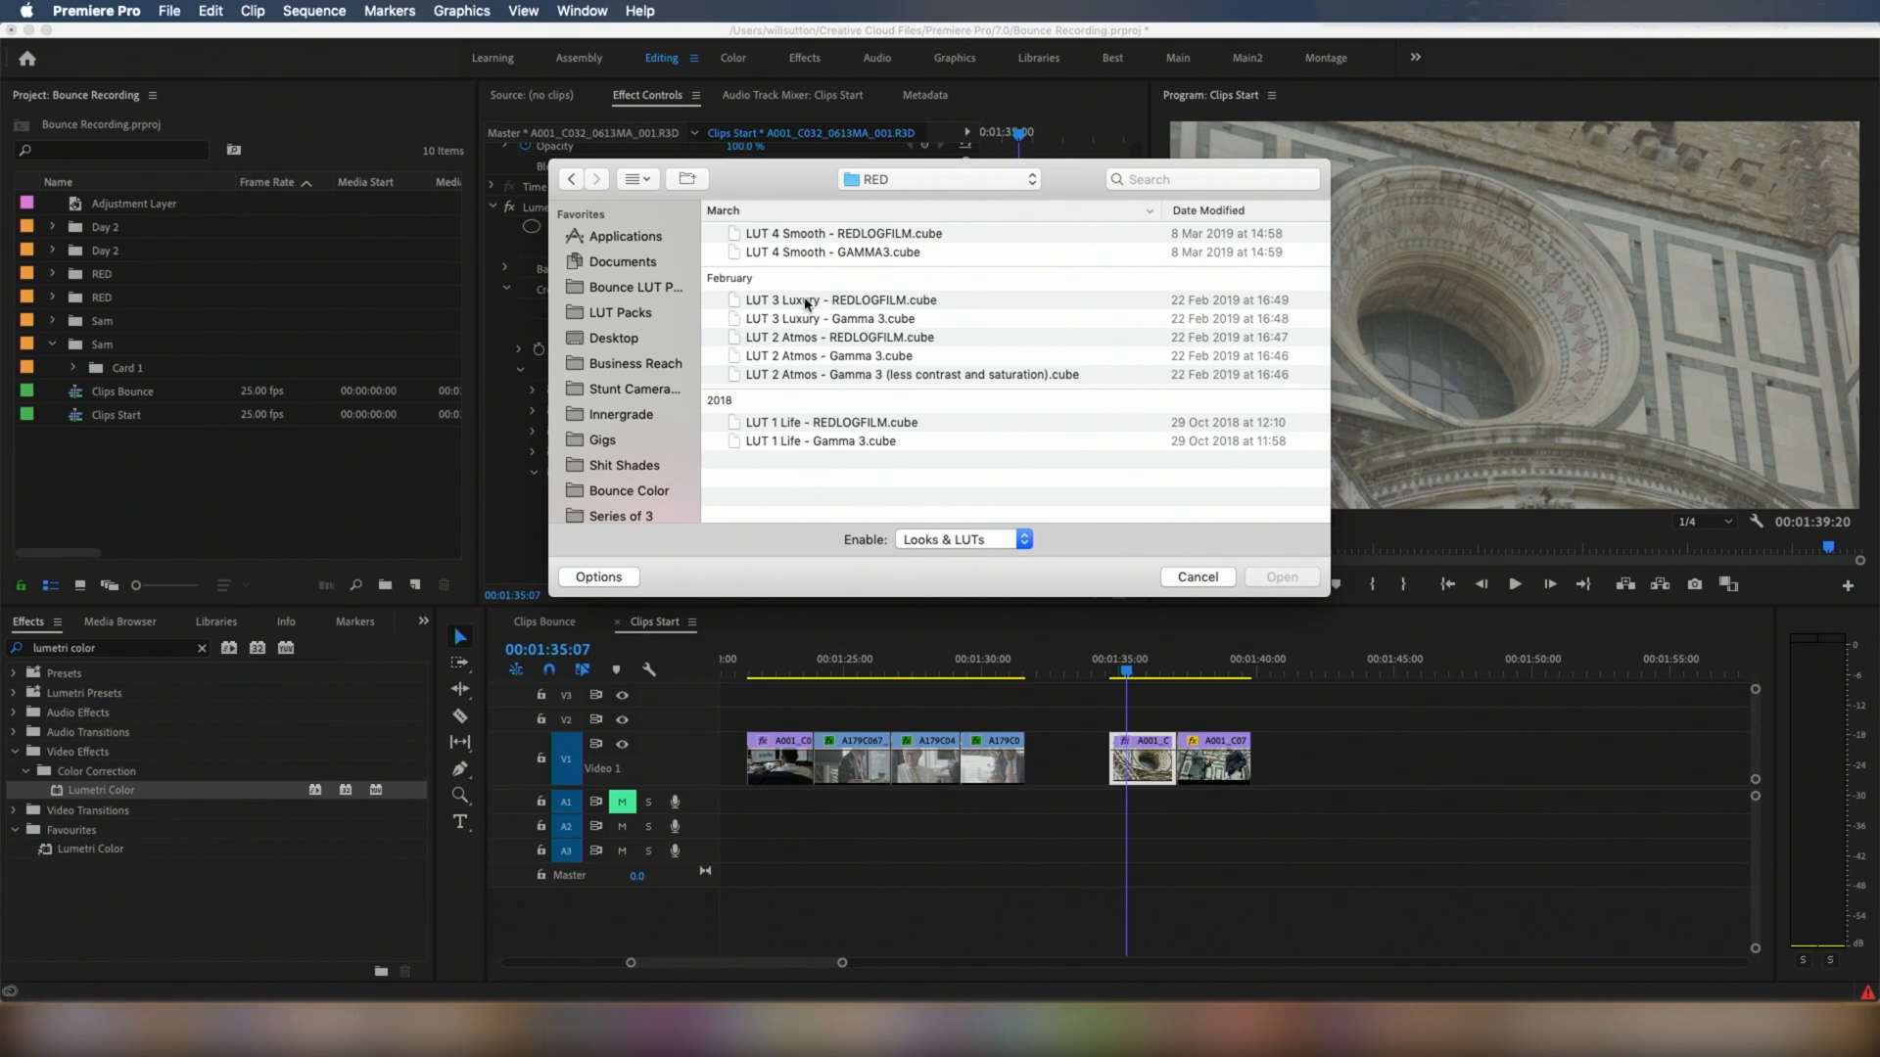
Load LUT 3 Luxury - REDLOGFILM.cube and check the Input LUT on the cathedral and two-men clips.
left_click(1194, 575)
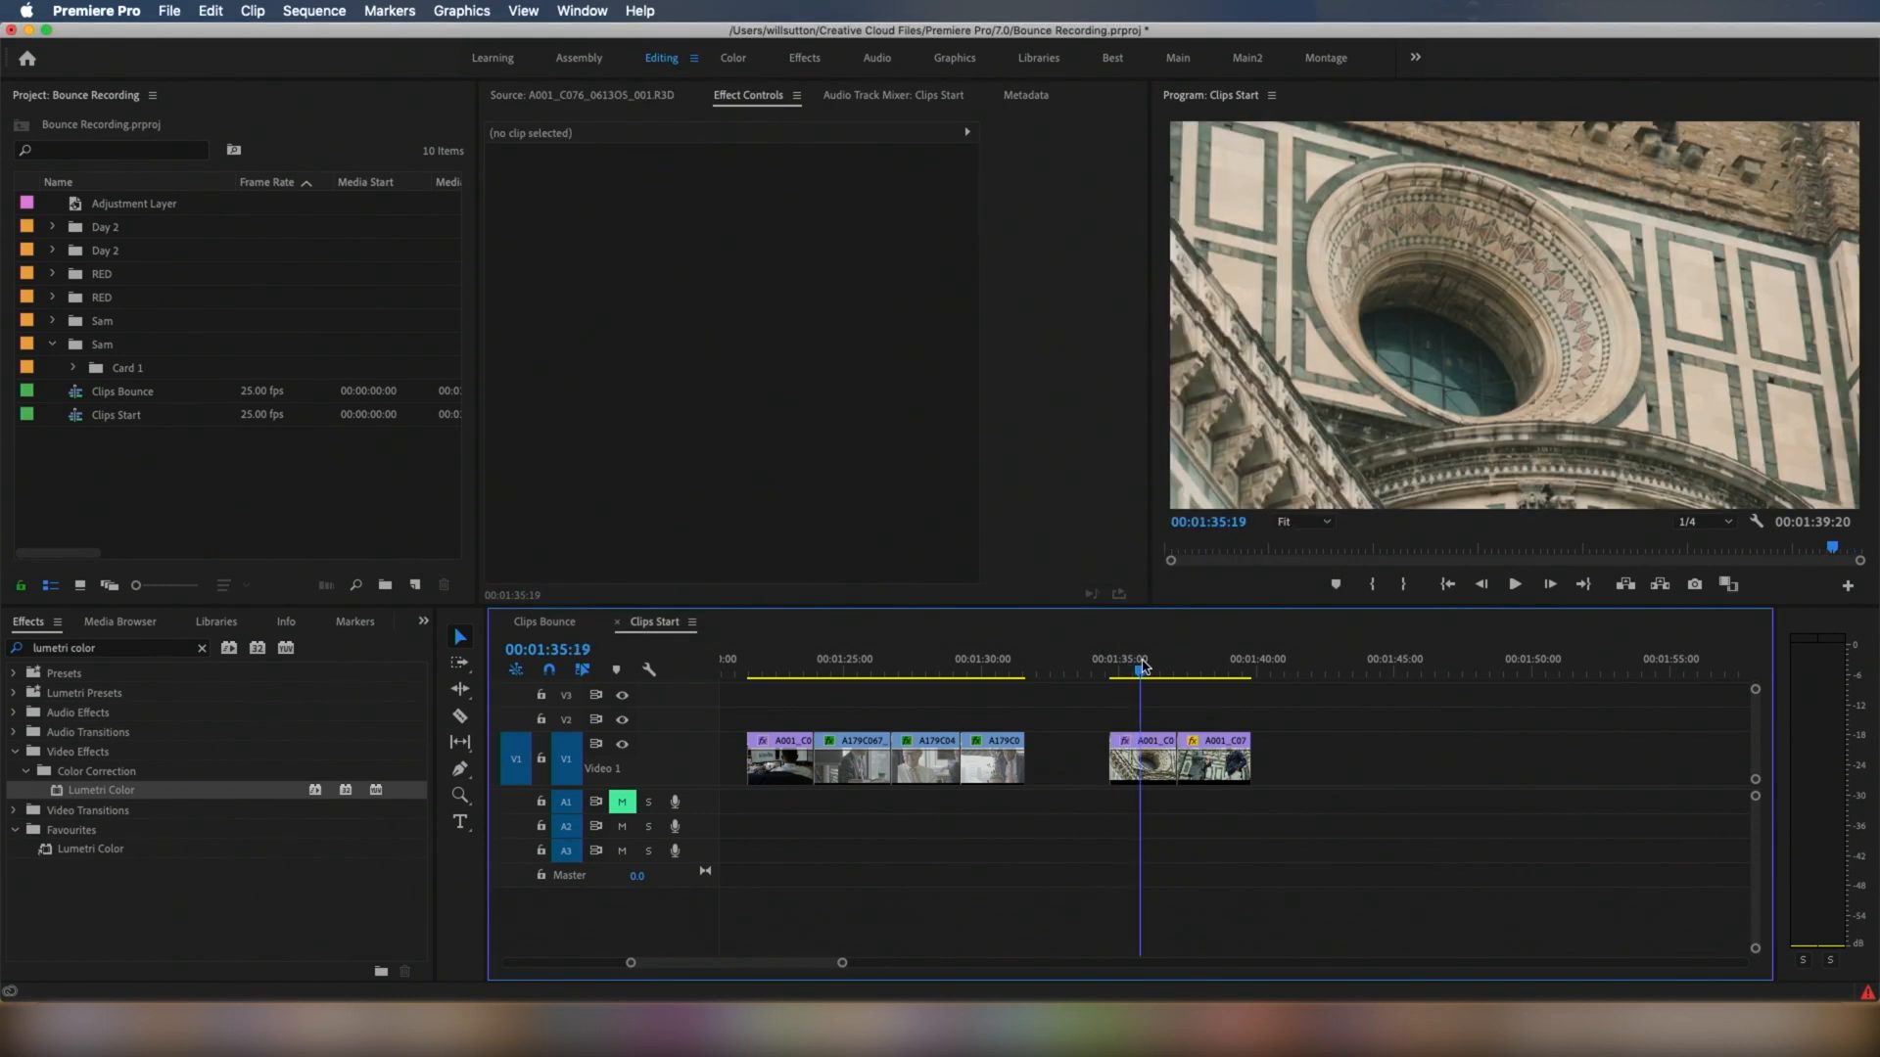
left_click(1139, 756)
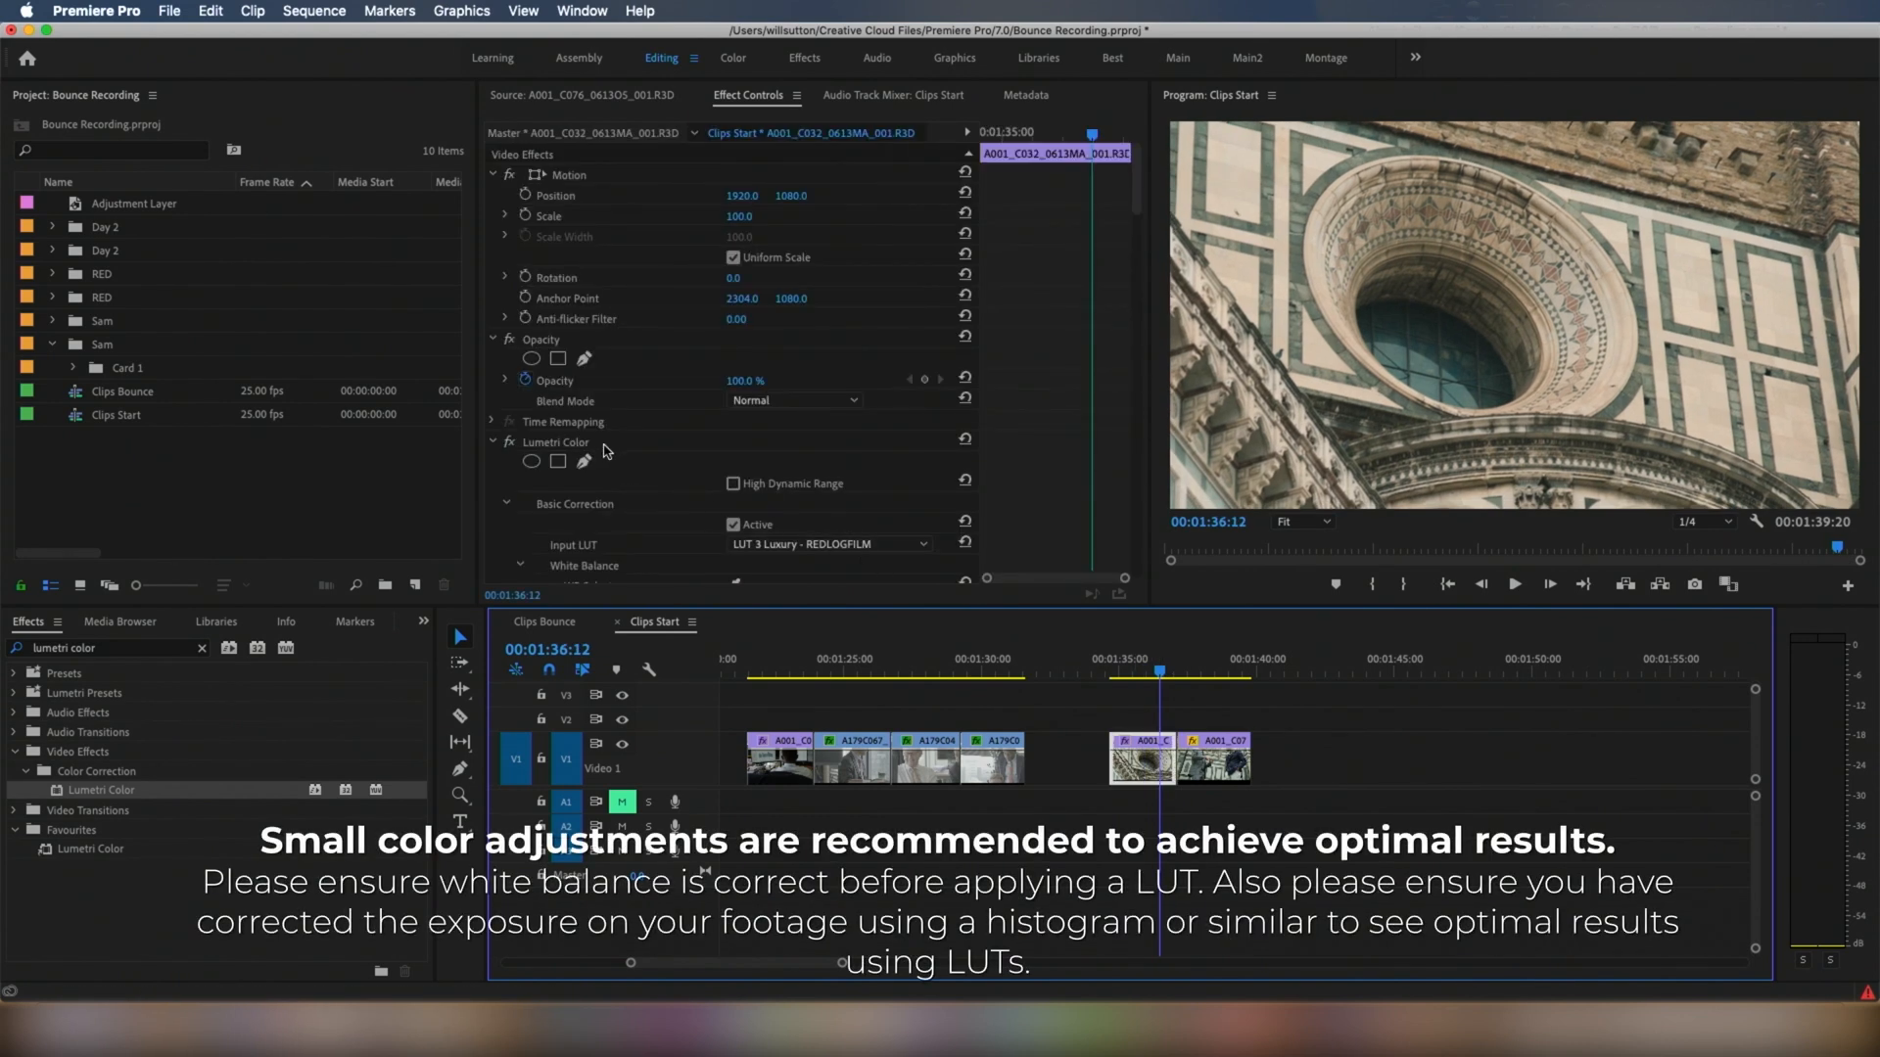
left_click(554, 442)
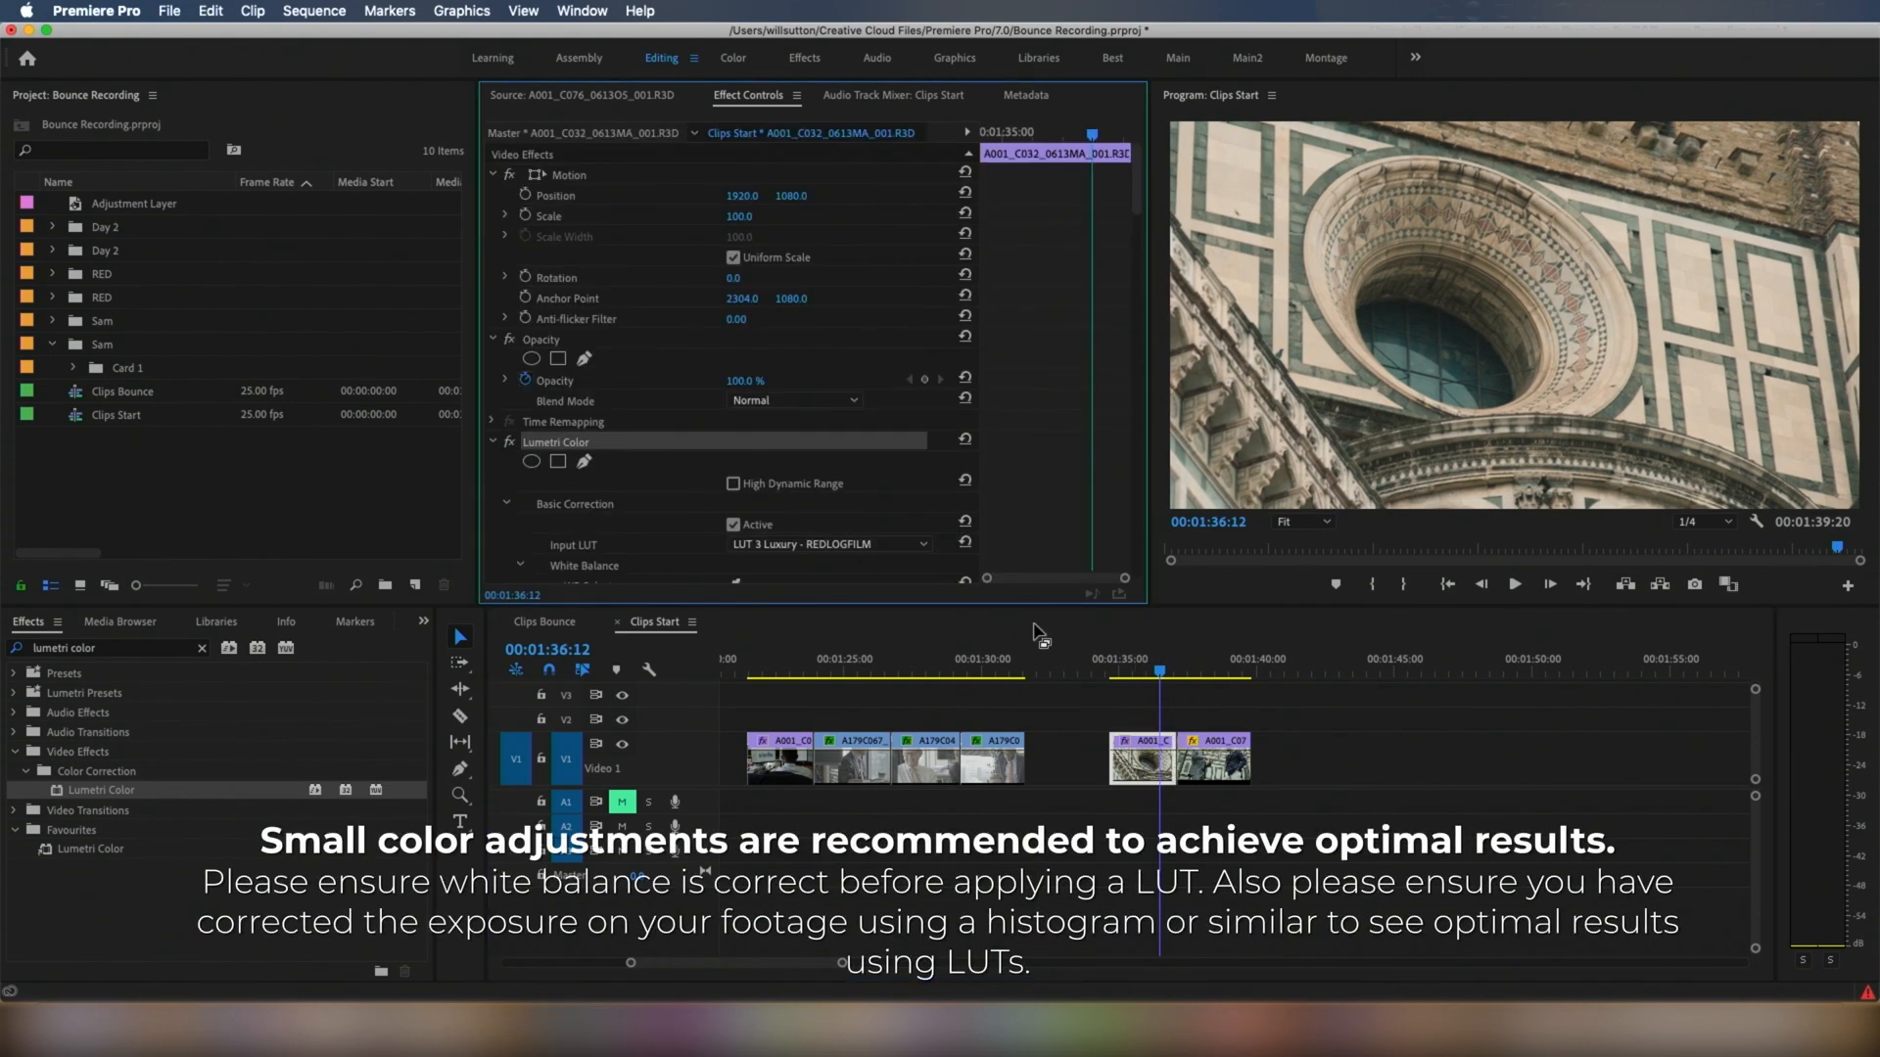
left_click(1204, 668)
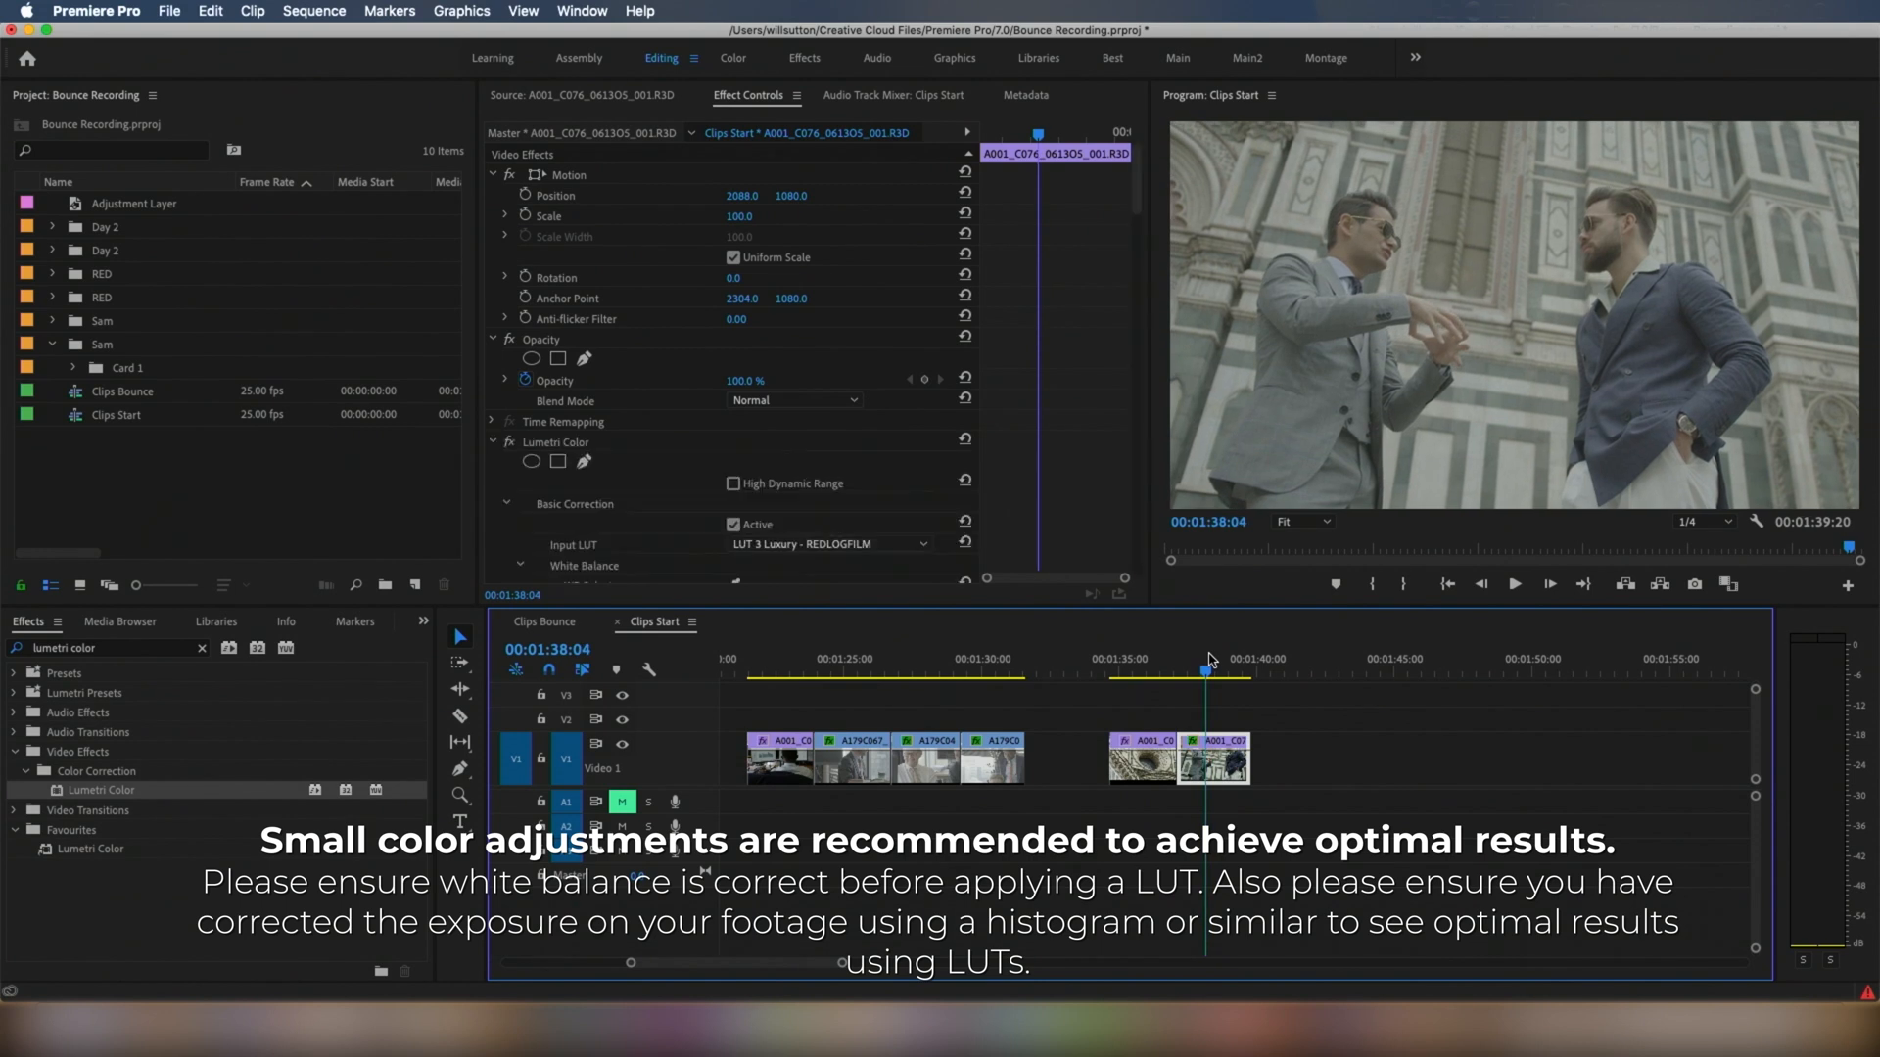